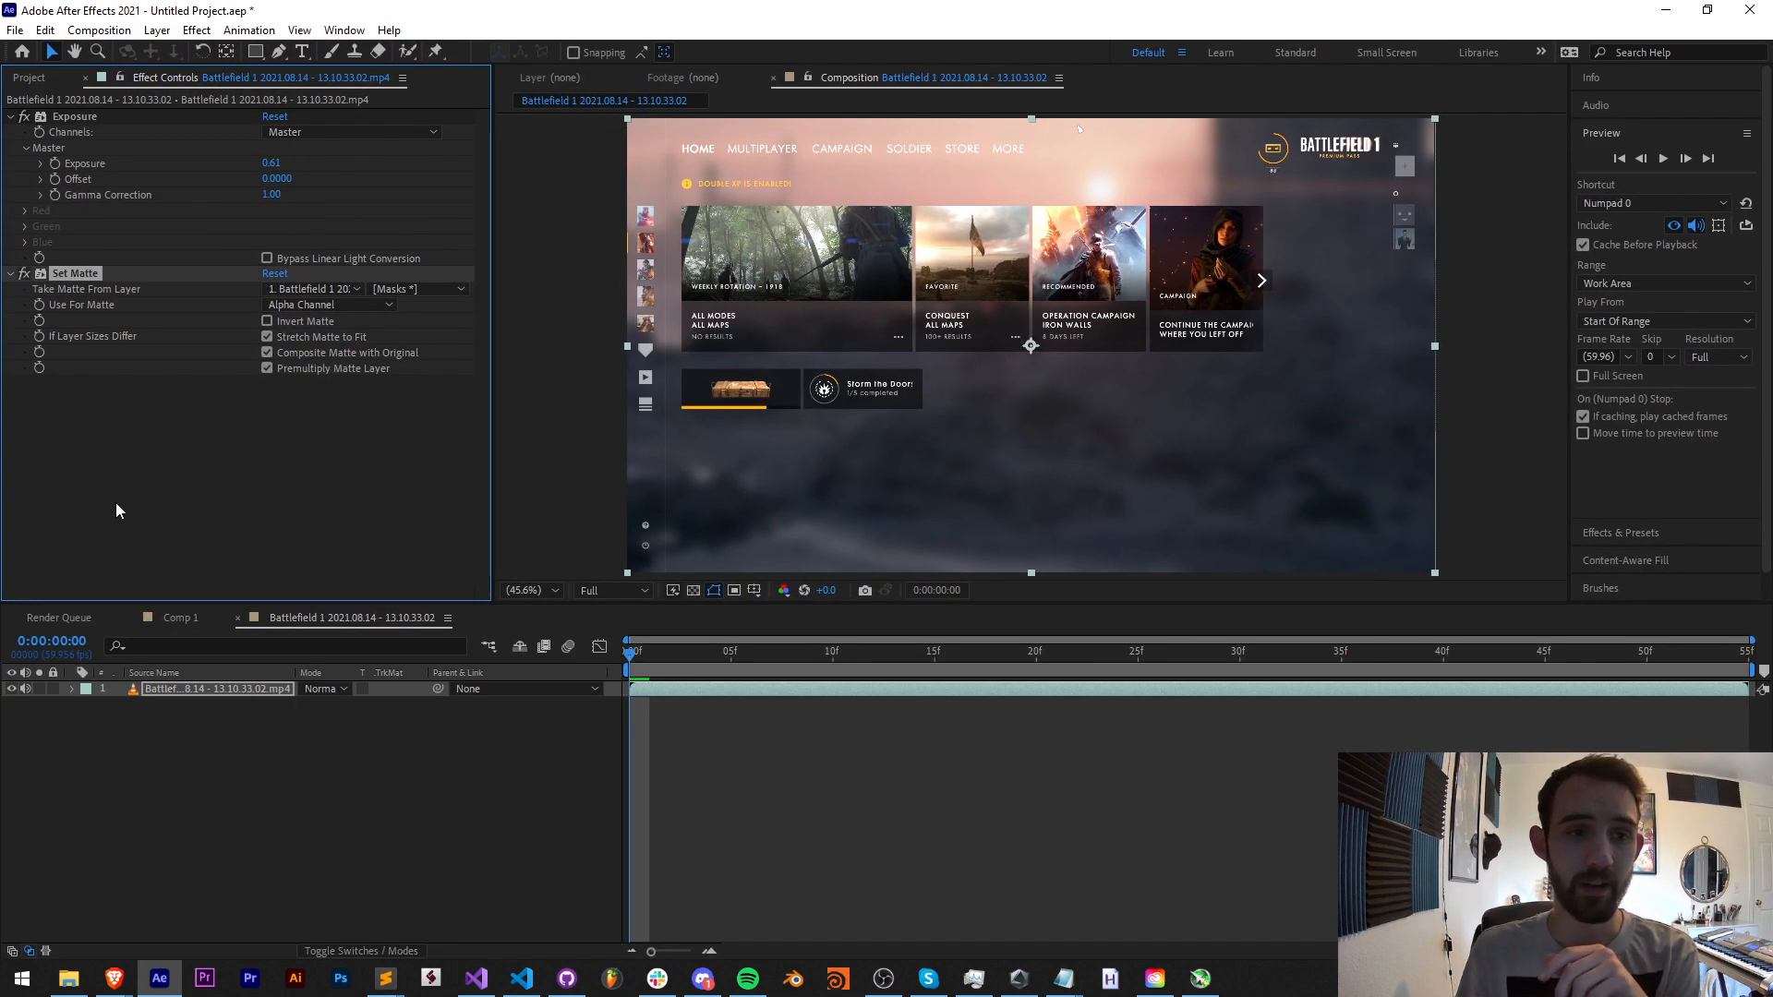
mouse_move(178, 296)
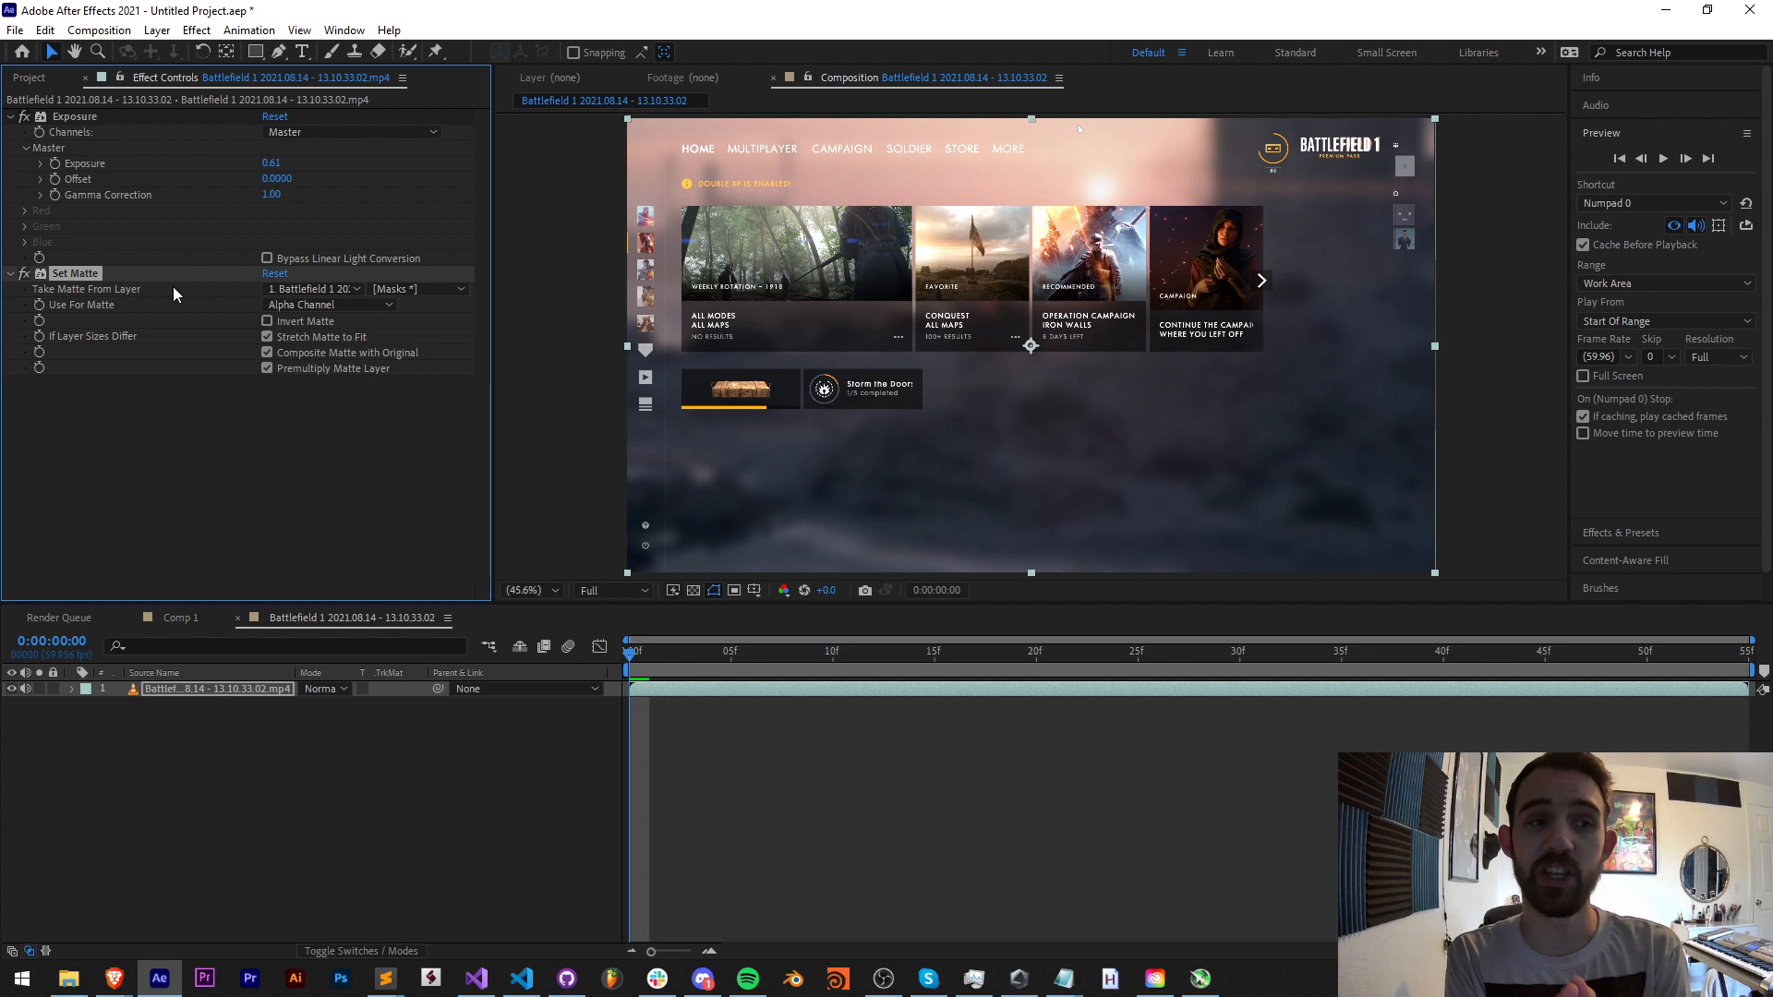
Collapse the Exposure effect in Effect Controls, leaving Set Matte visible.
left_click(420, 288)
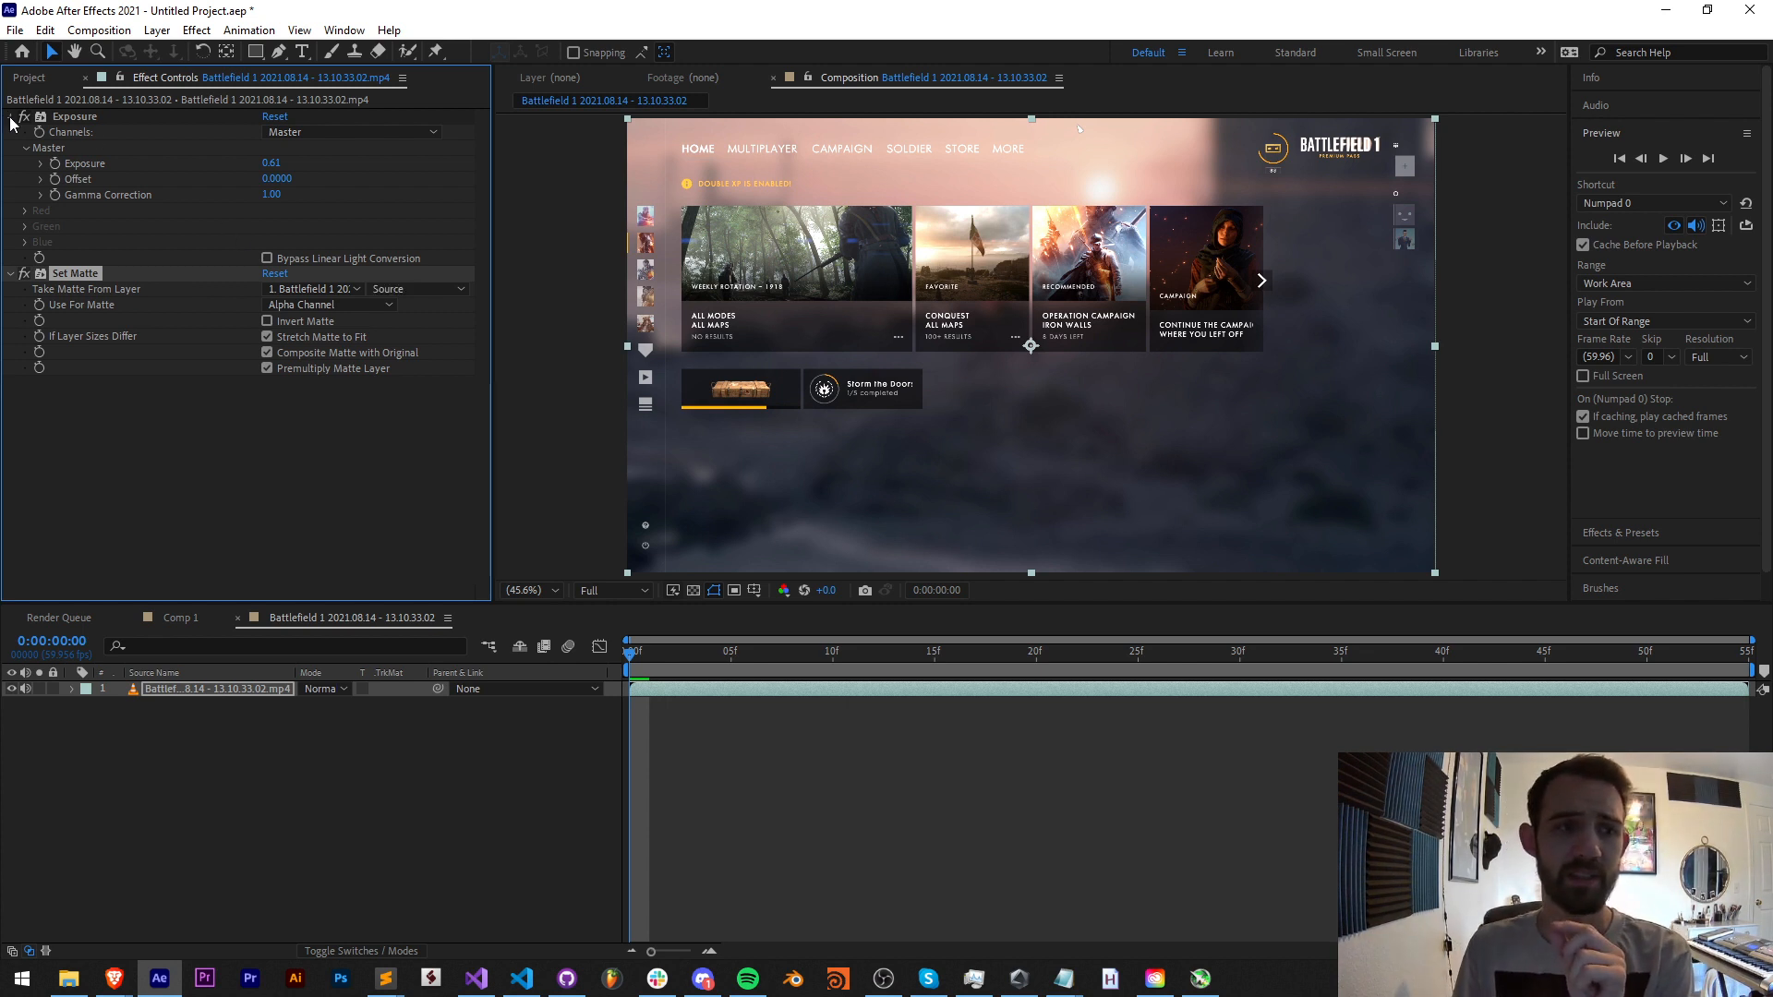
left_click(9, 115)
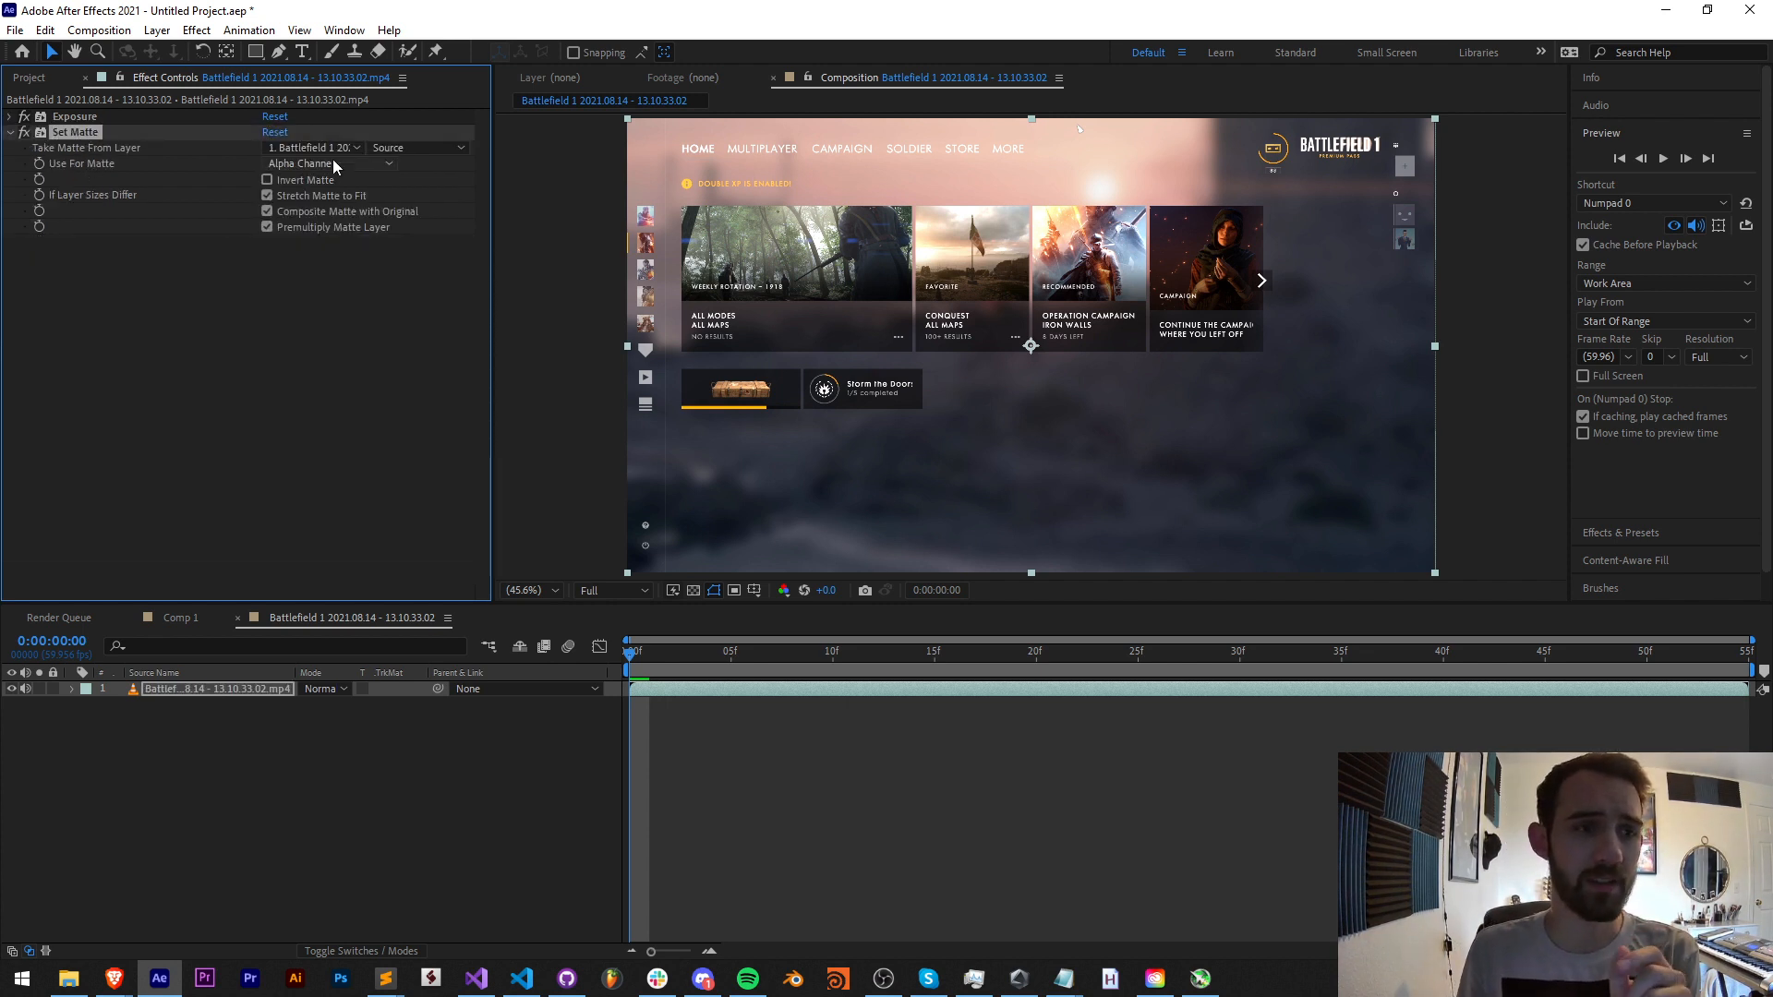
mouse_move(425, 179)
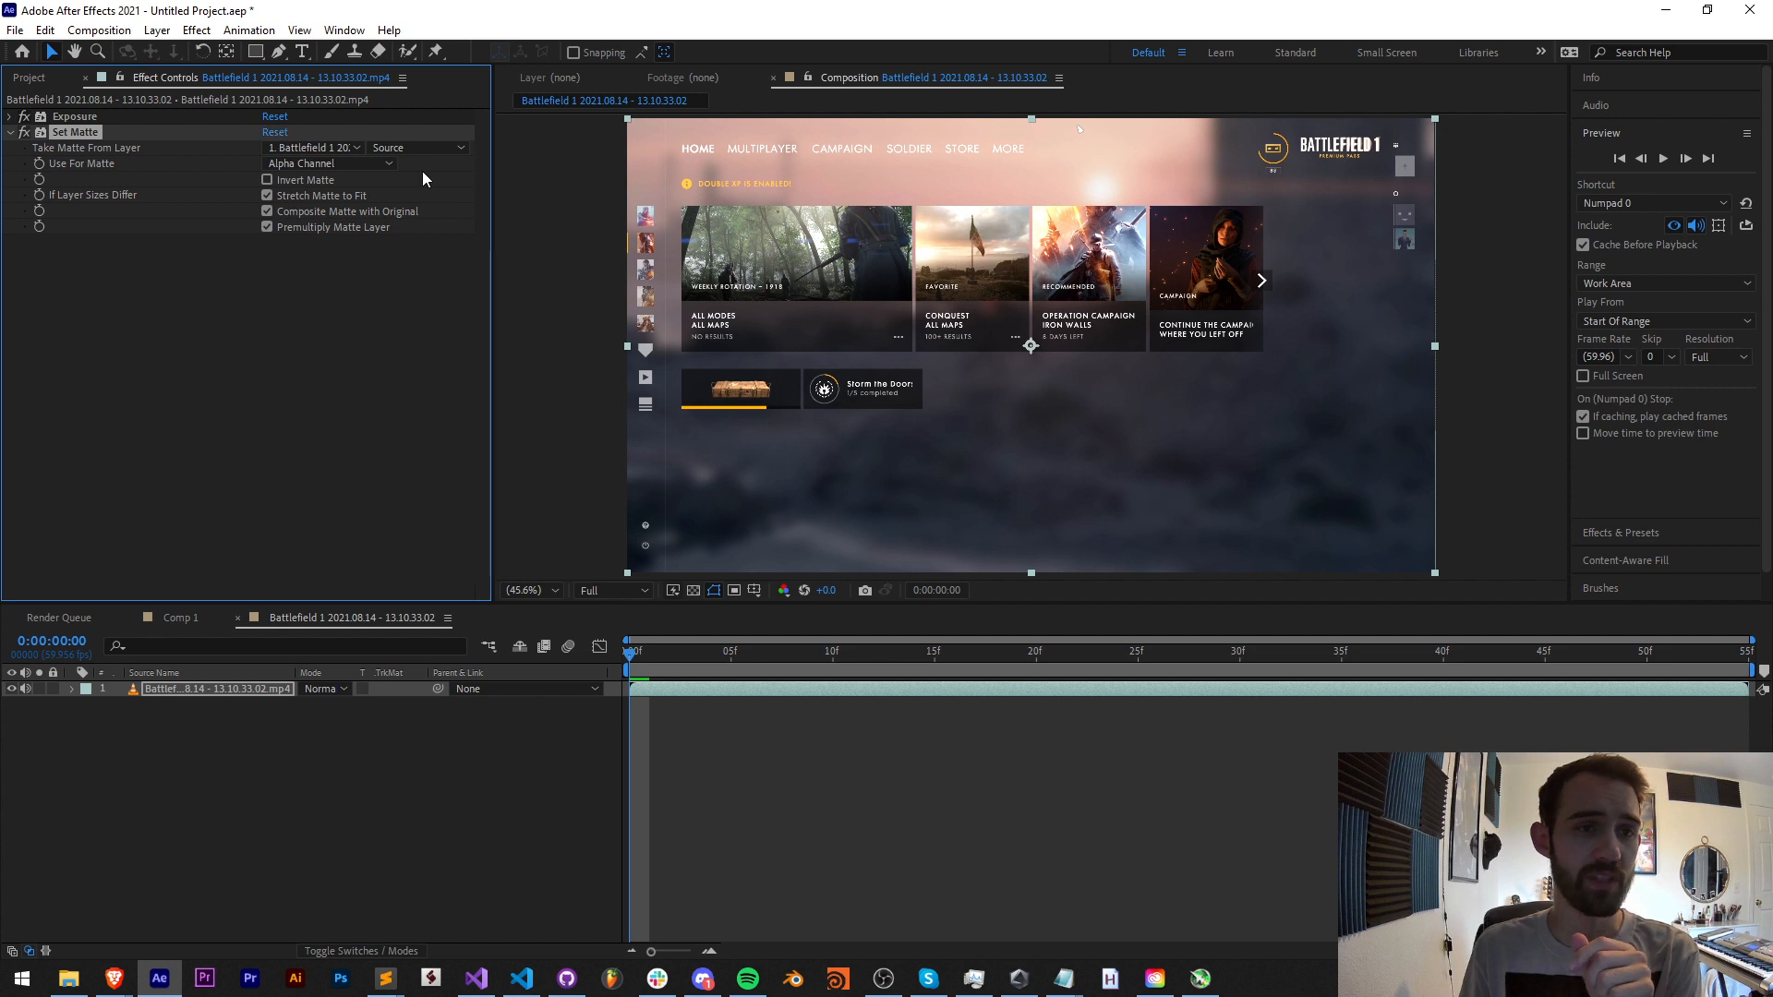
Browse the Take Matte From Layer choices on the Set Matte effect, settling on Masks.
left_click(415, 148)
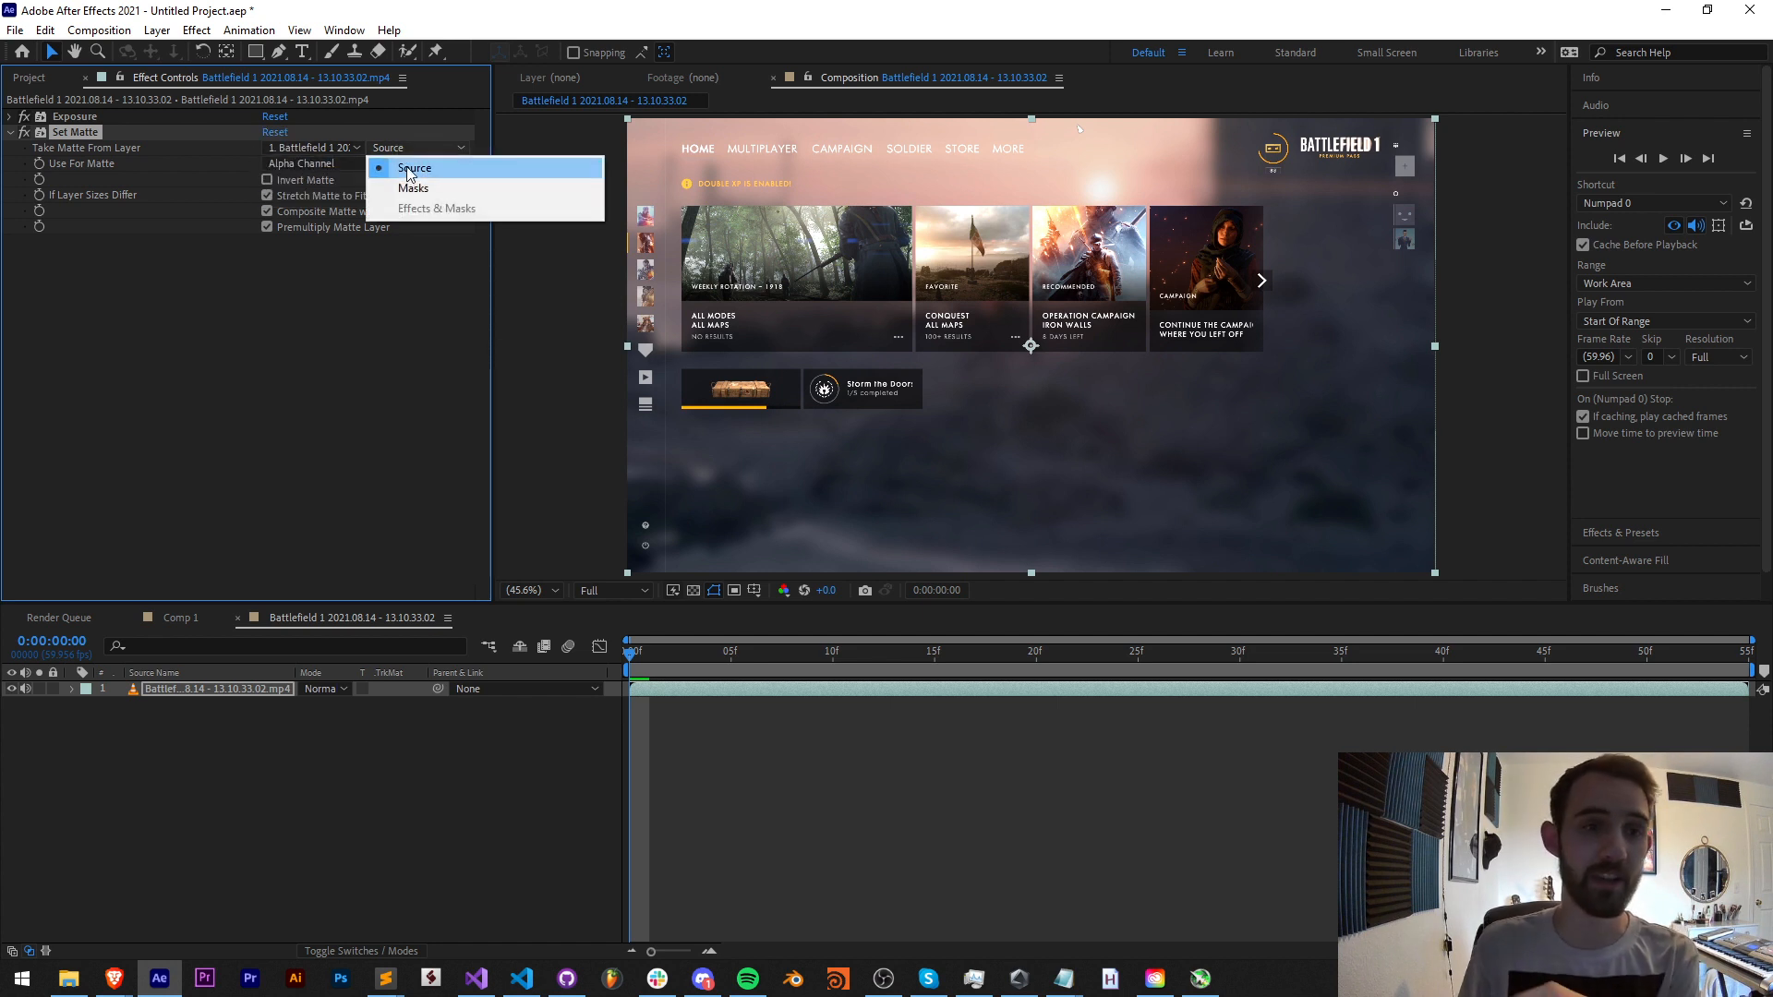
mouse_move(414, 189)
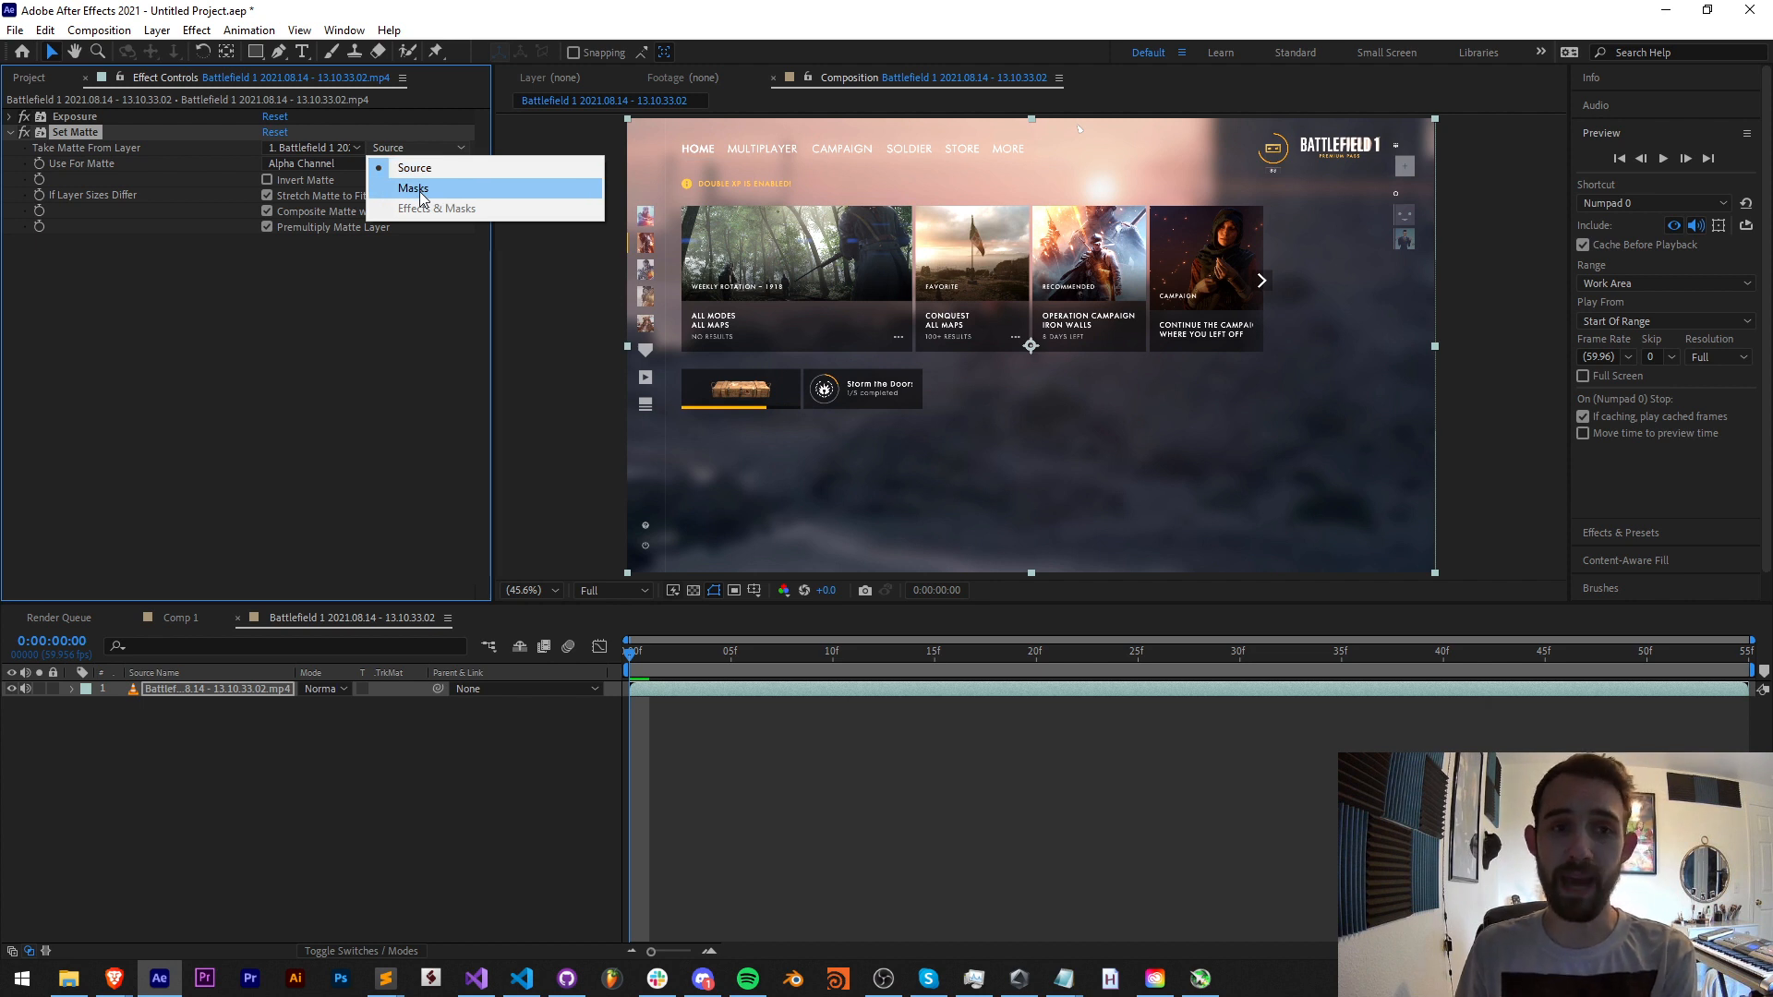
mouse_move(436, 218)
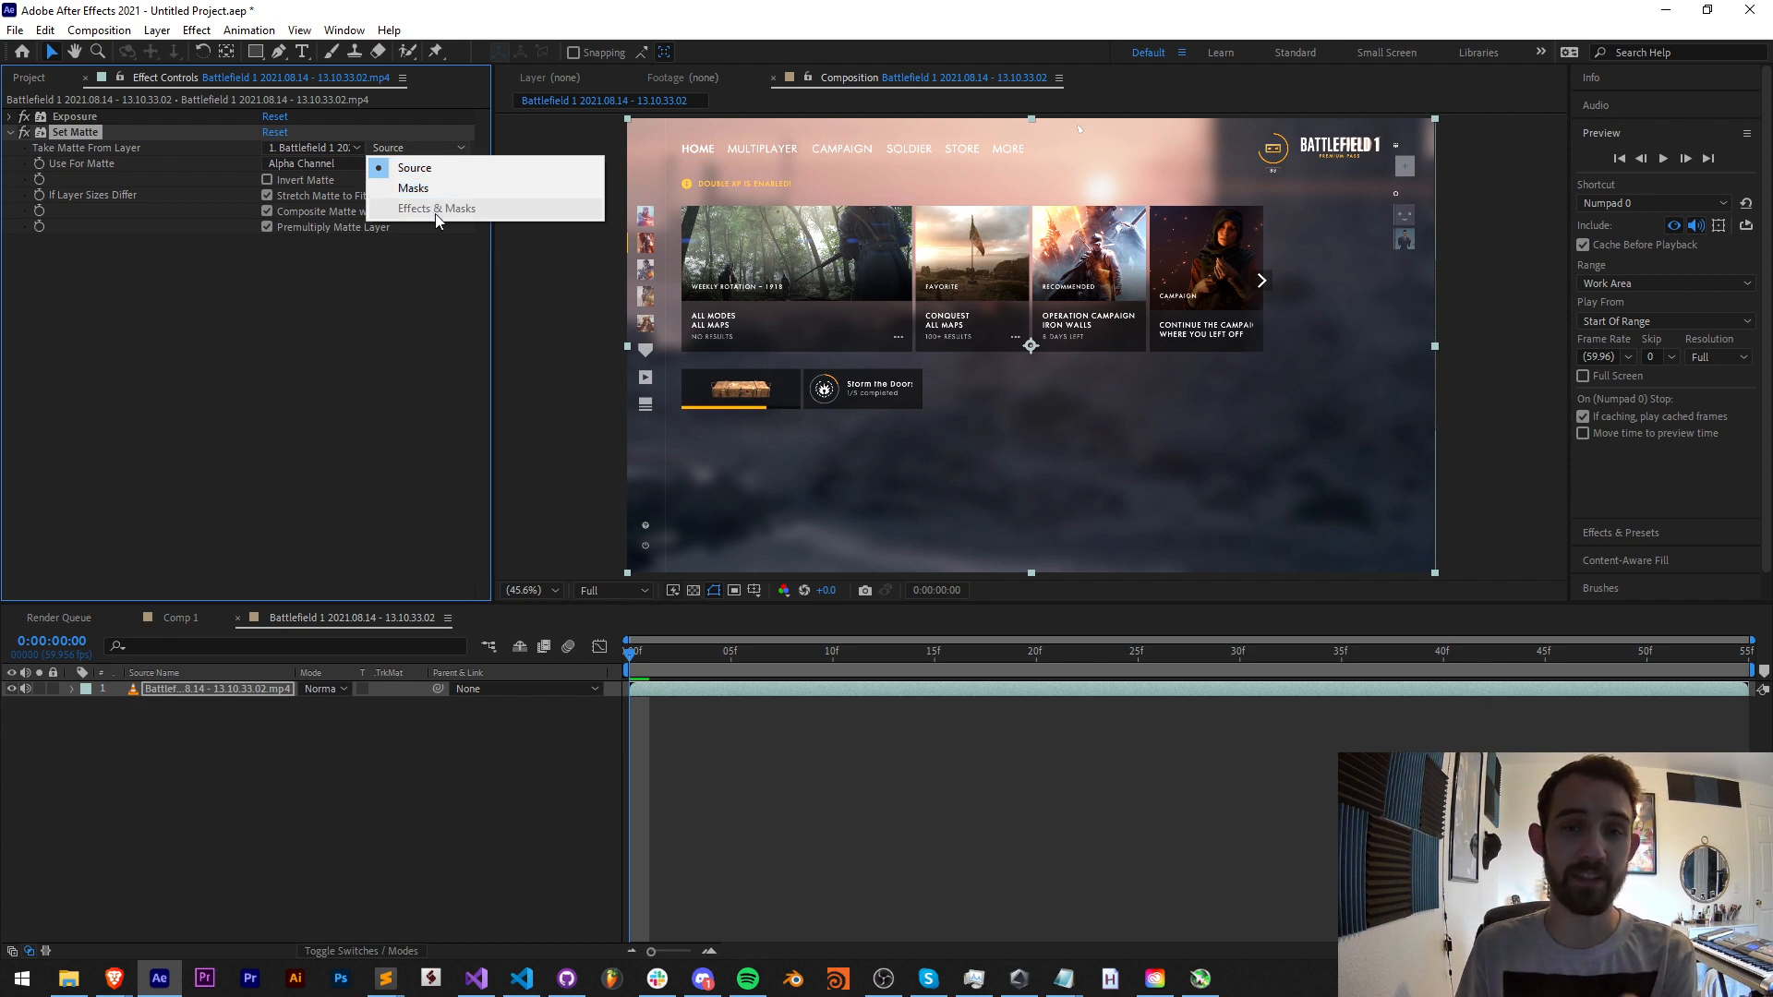
left_click(416, 168)
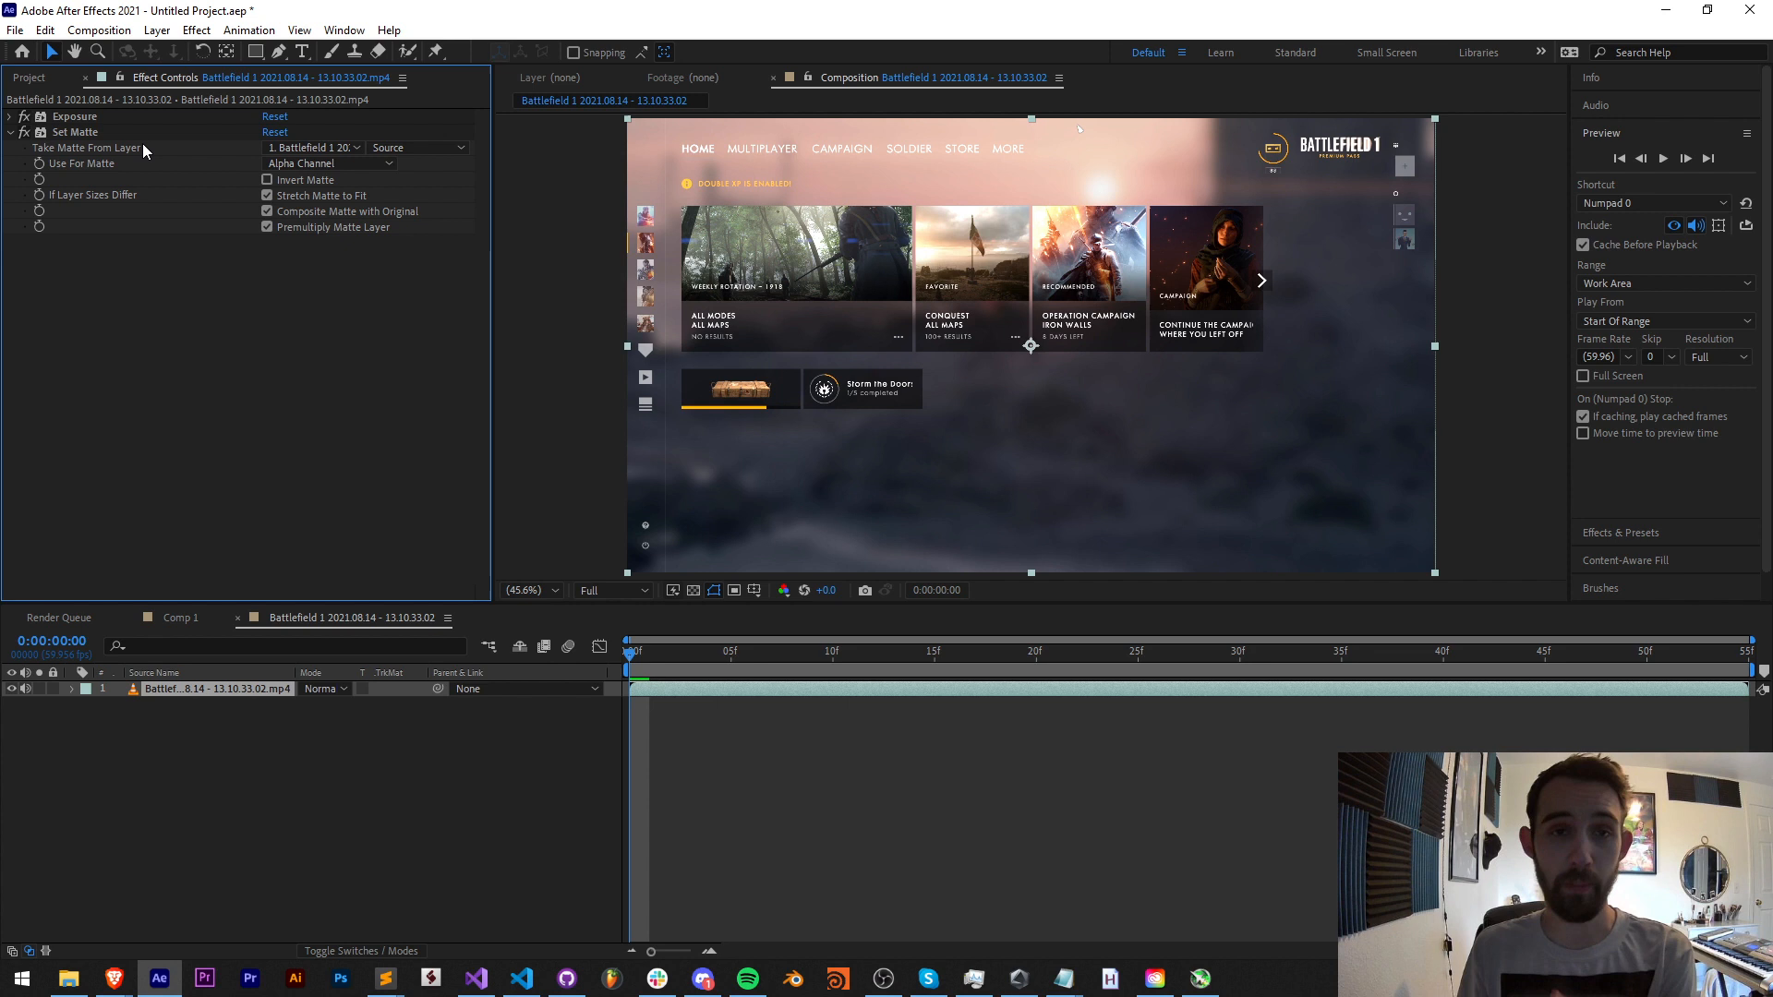
left_click(416, 148)
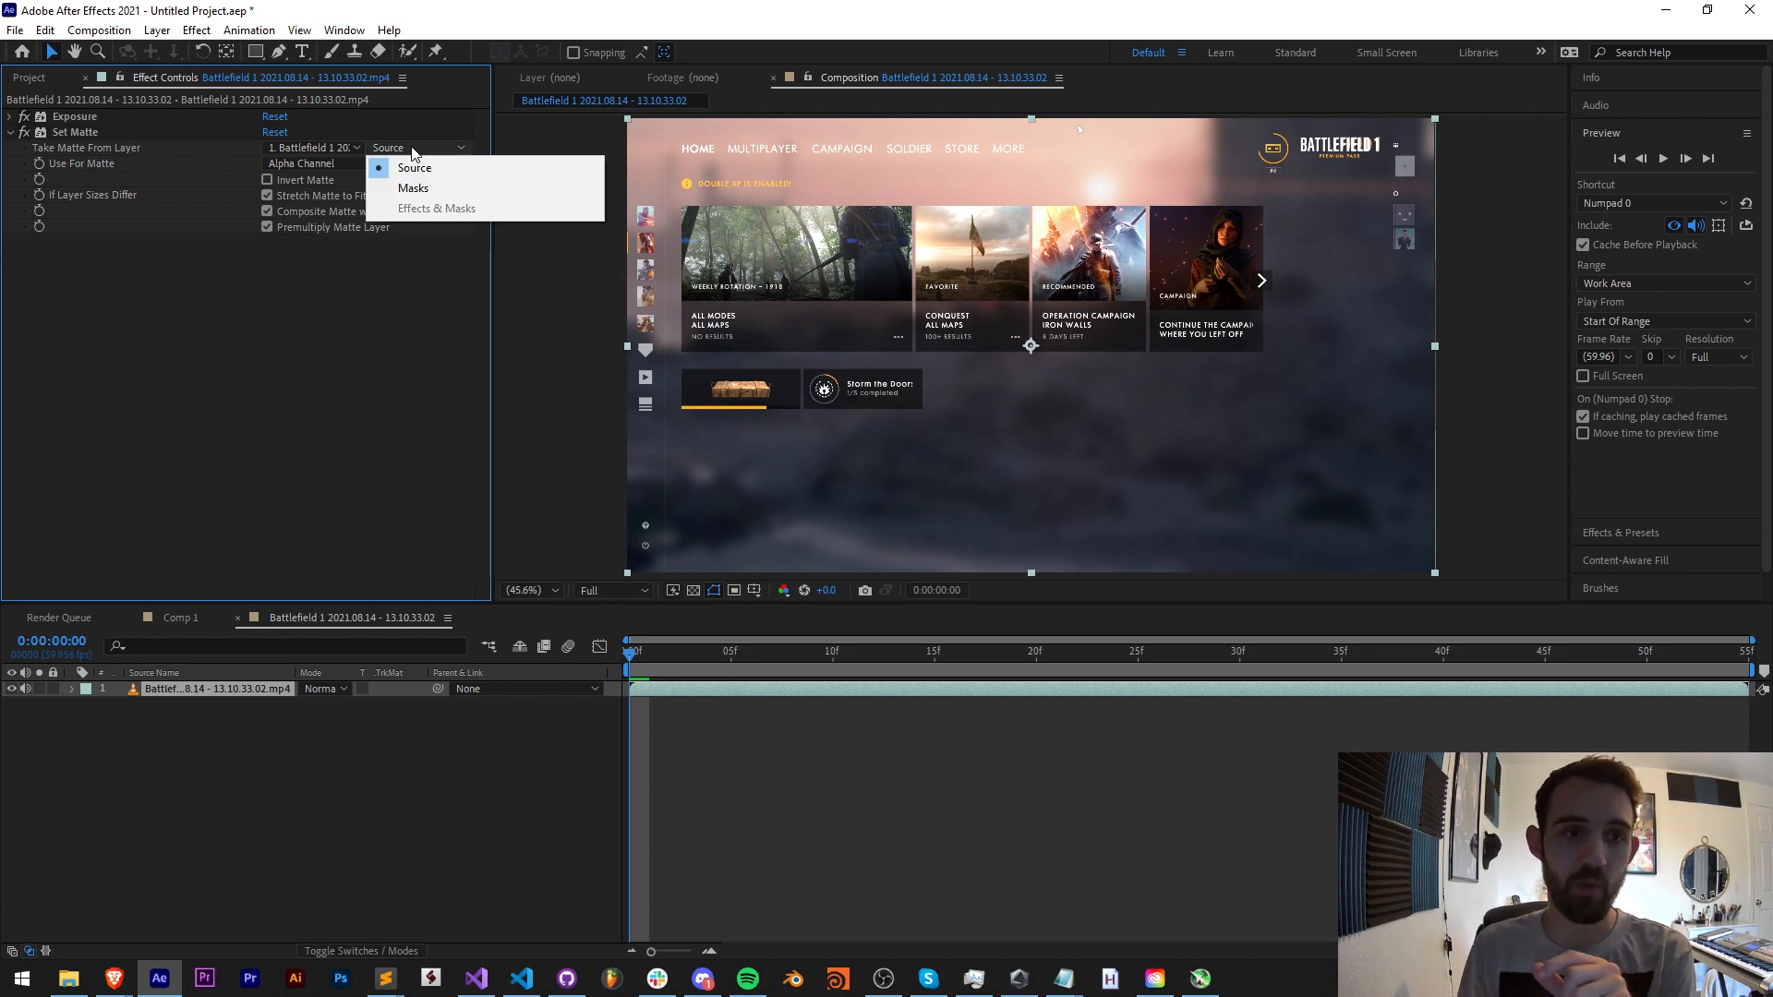
mouse_move(305, 166)
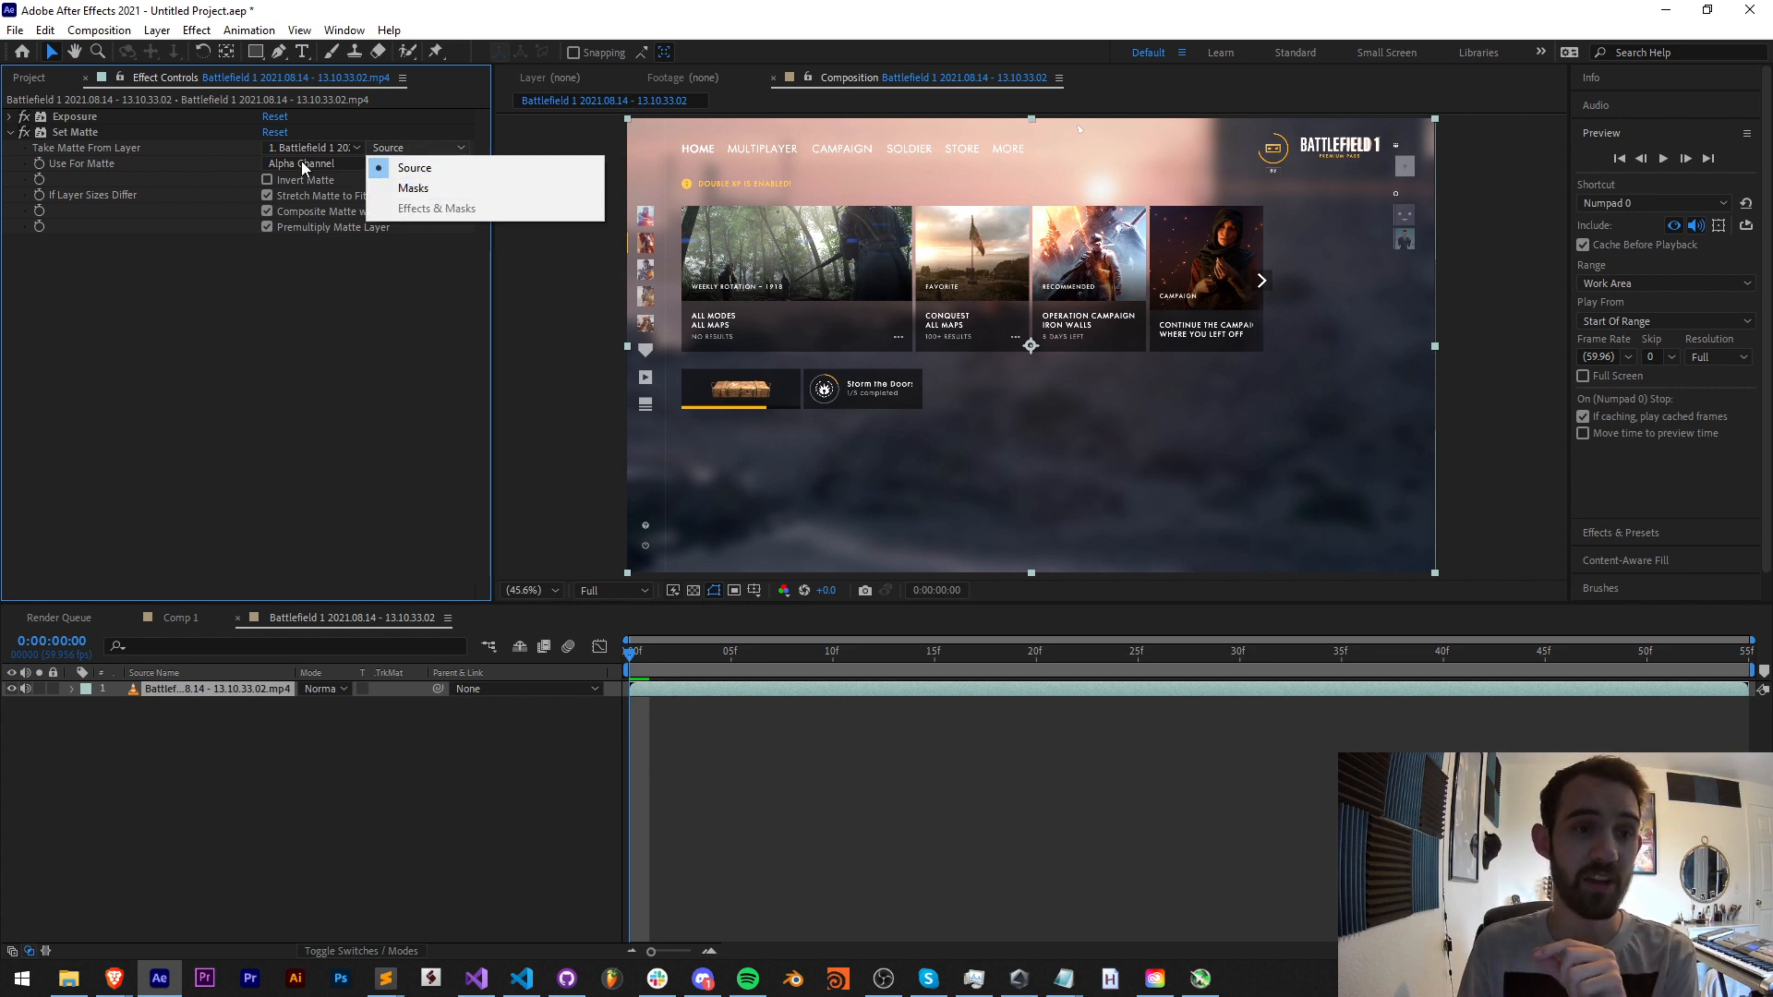
left_click(416, 168)
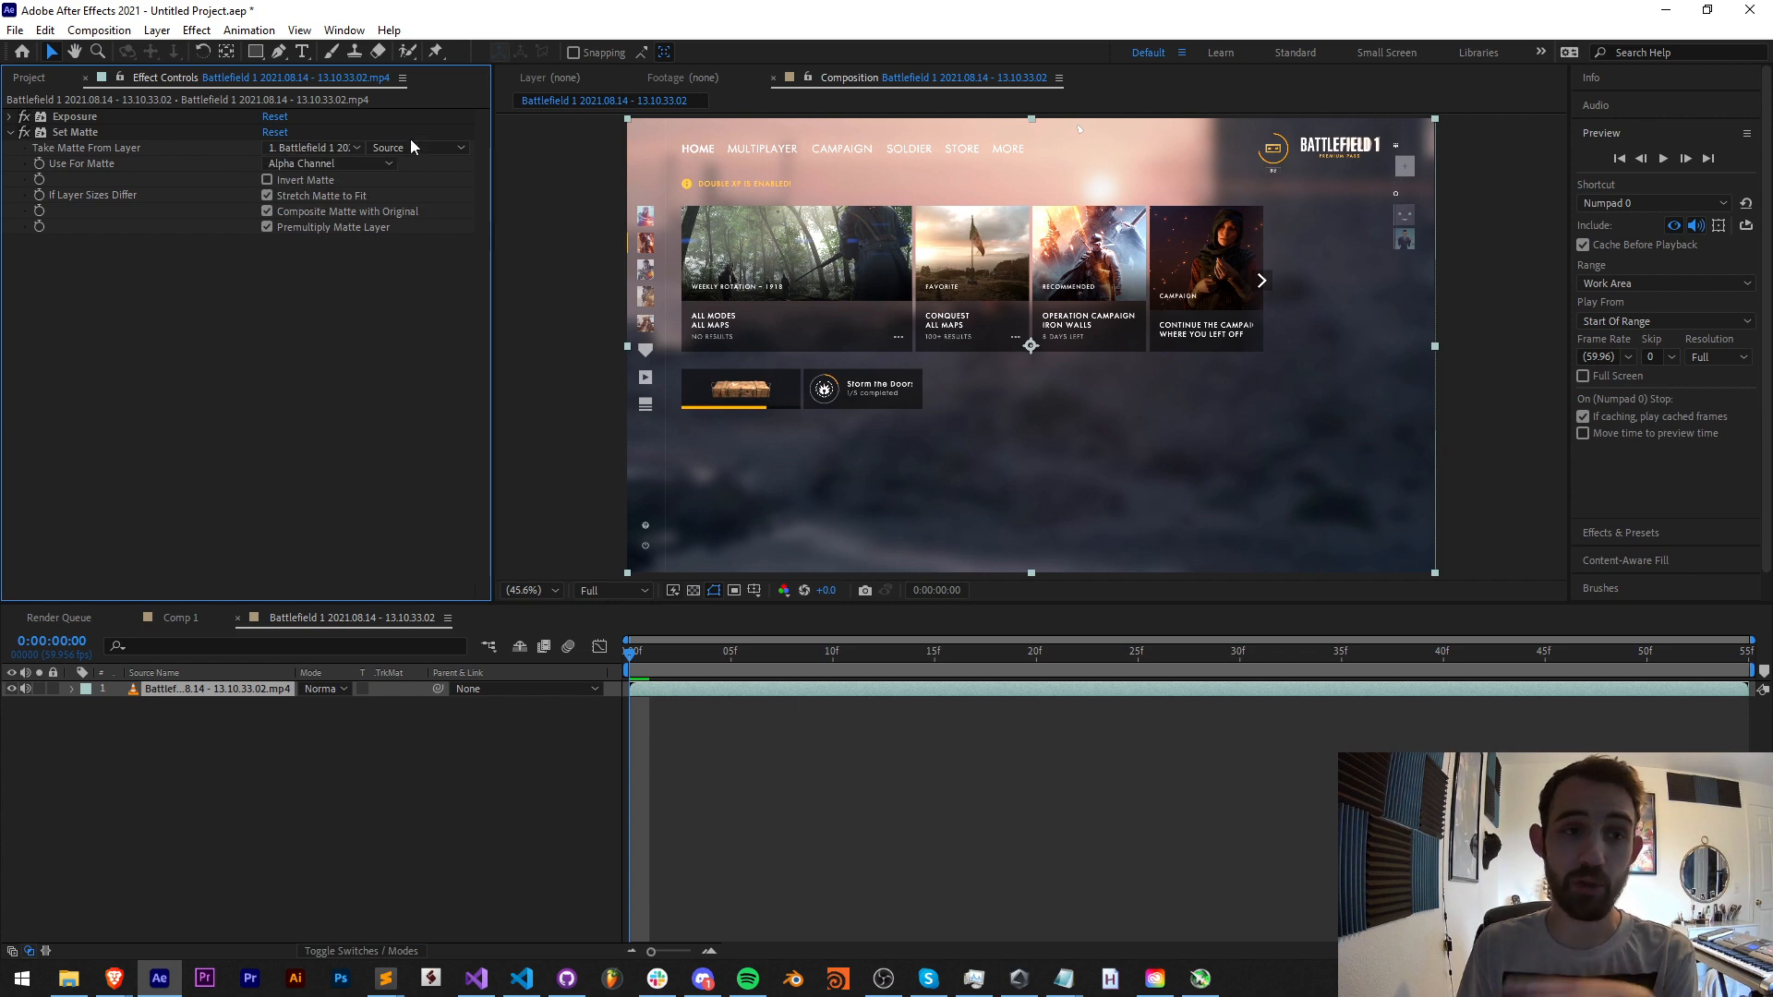
left_click(419, 148)
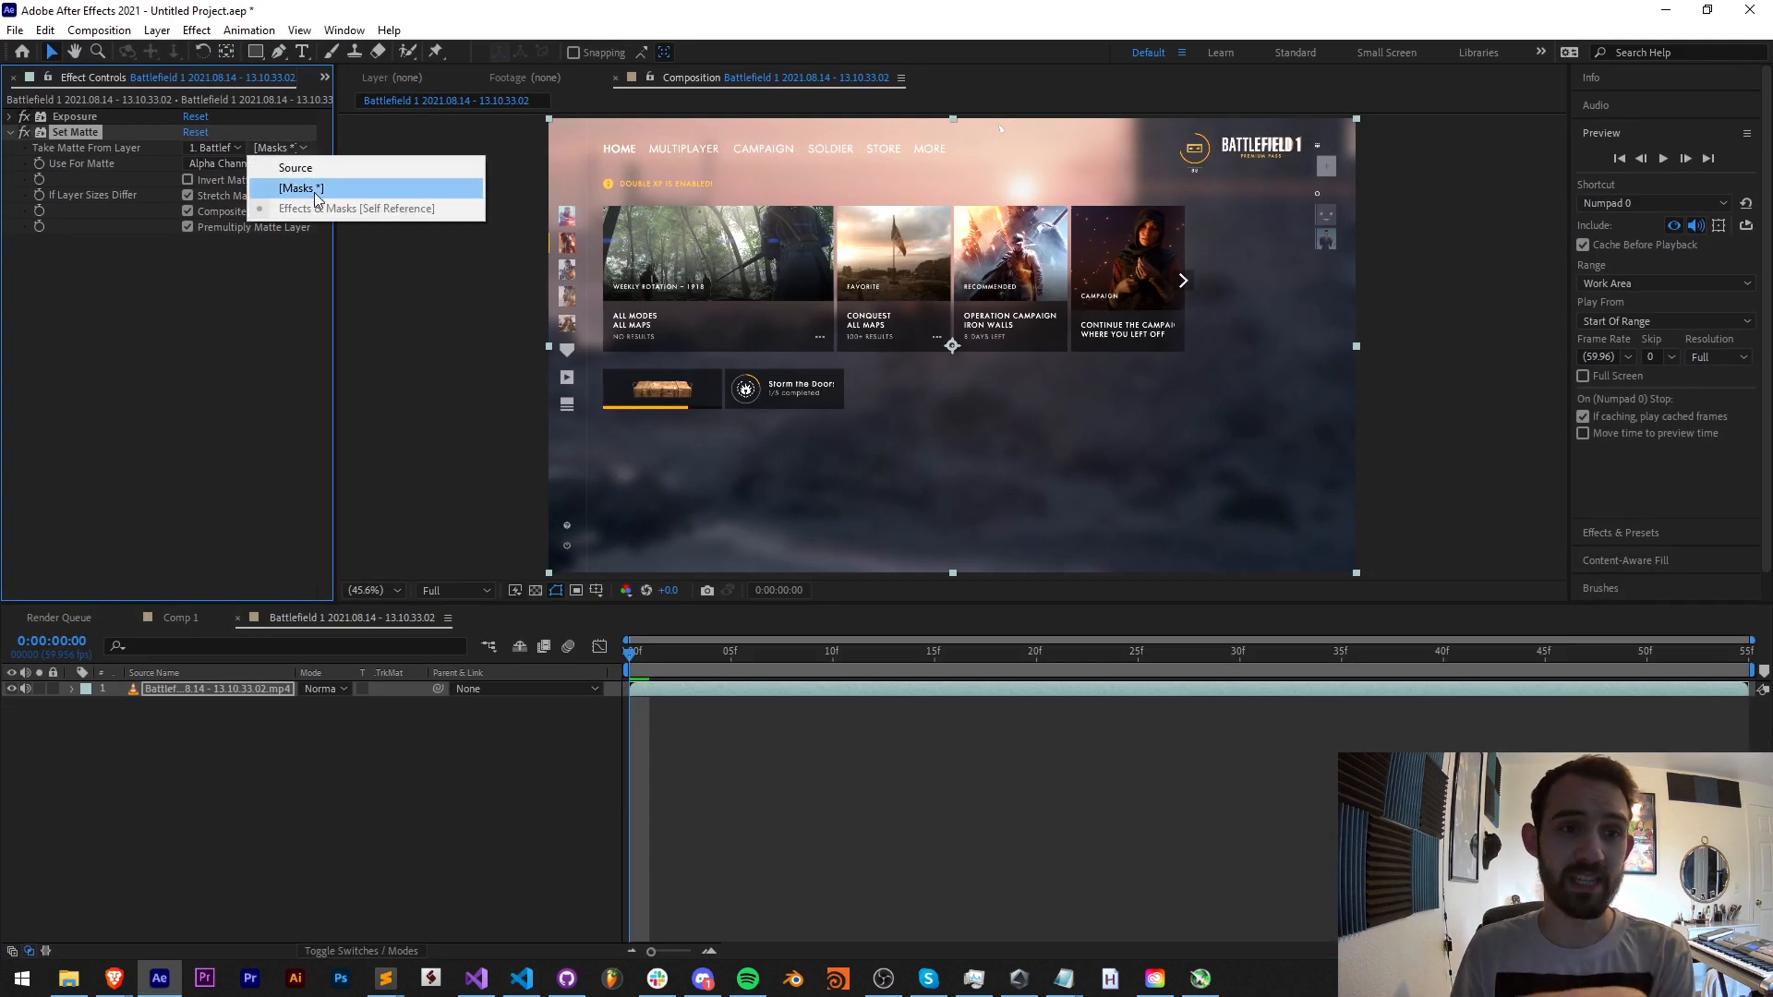
mouse_move(362, 214)
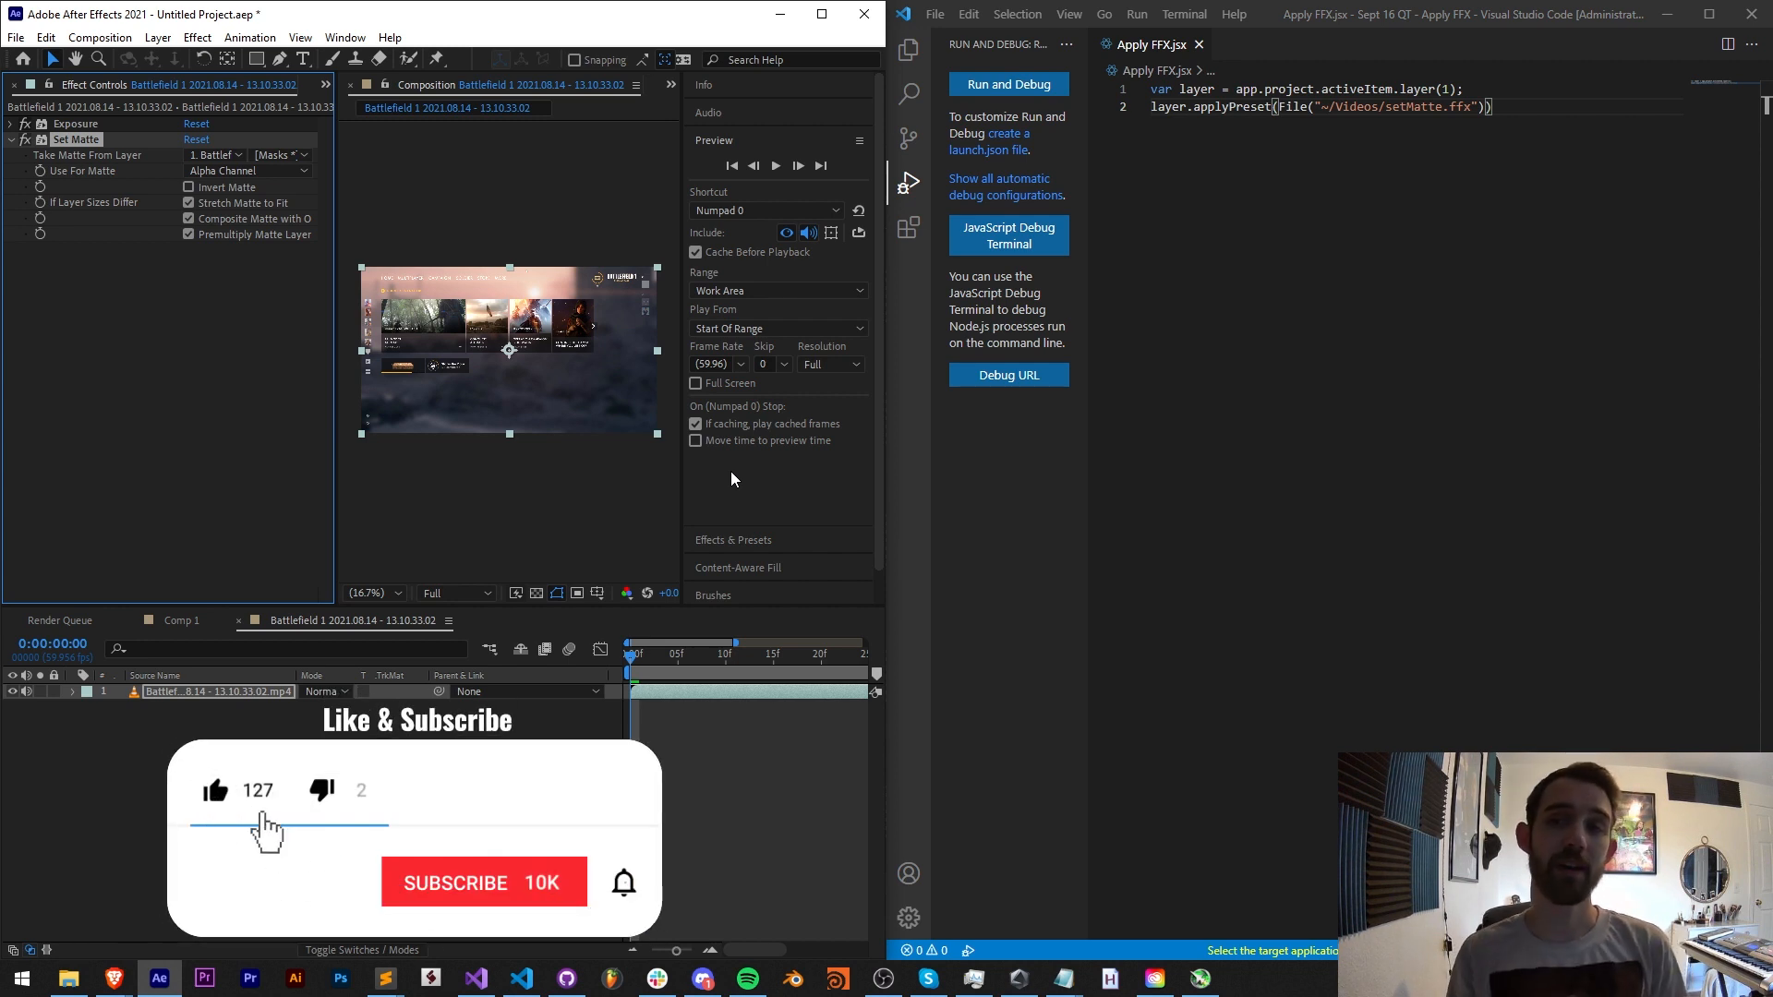
Show the two-line Apply FFX.jsx script beside the After Effects project.
left_click(484, 883)
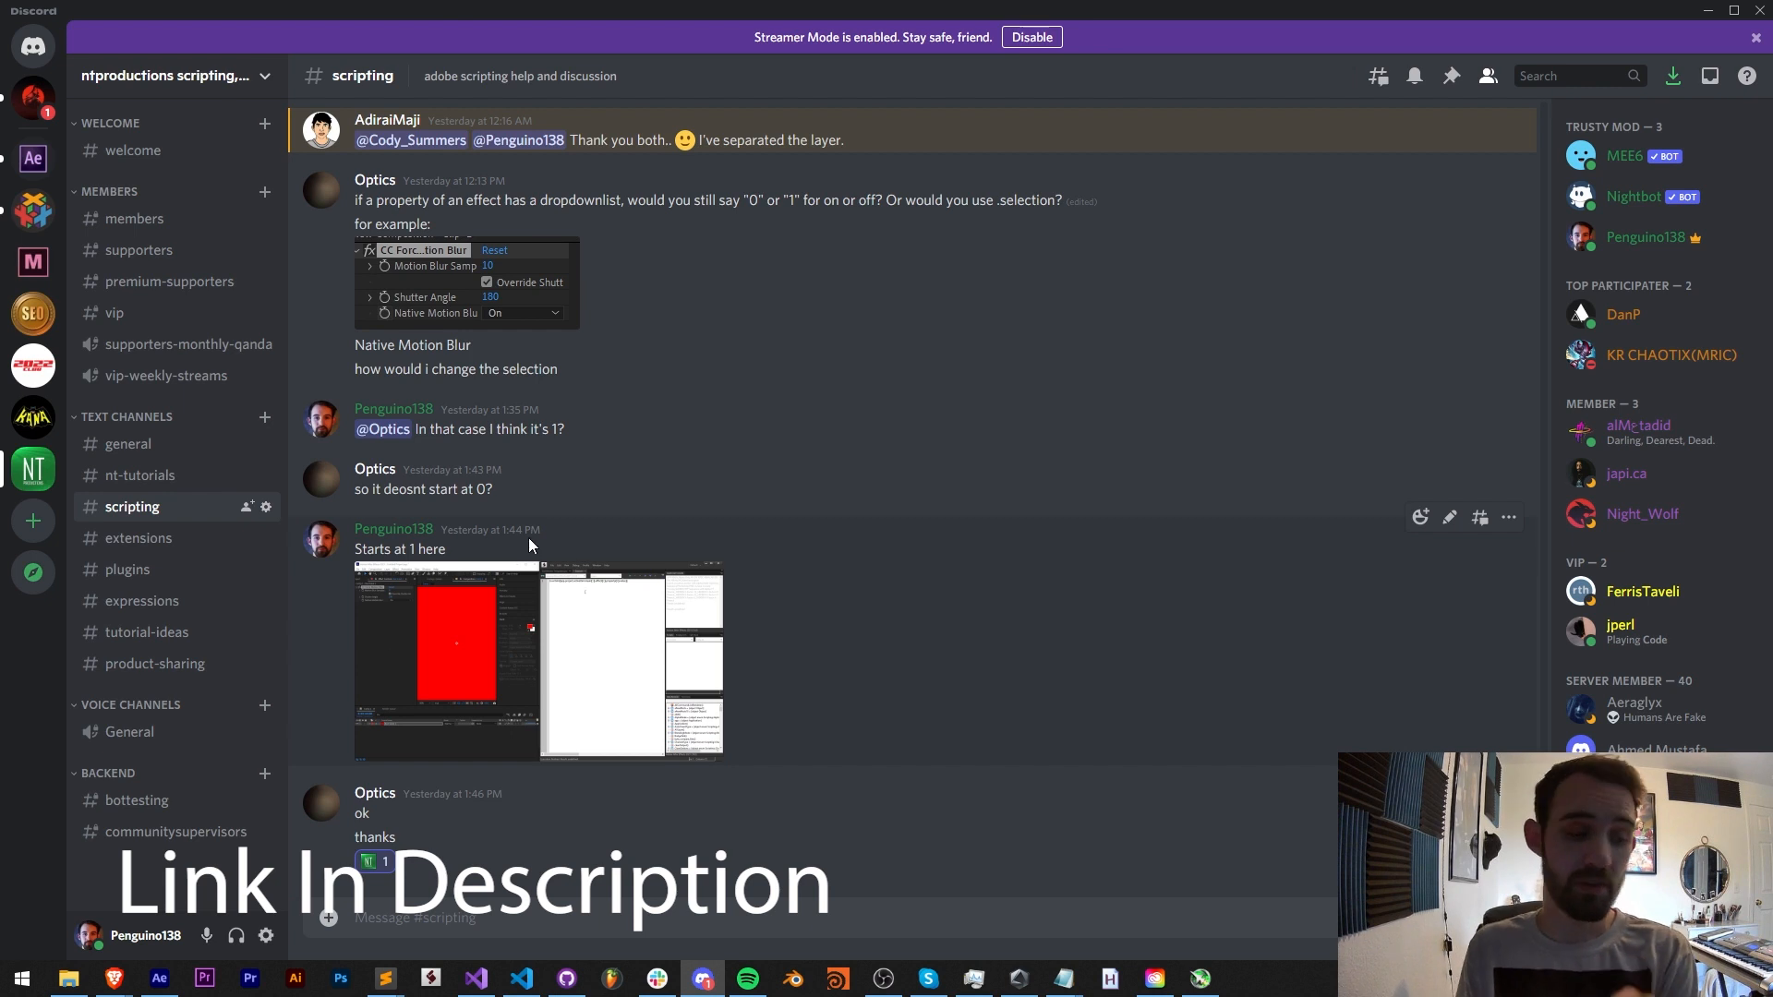
mouse_move(150, 546)
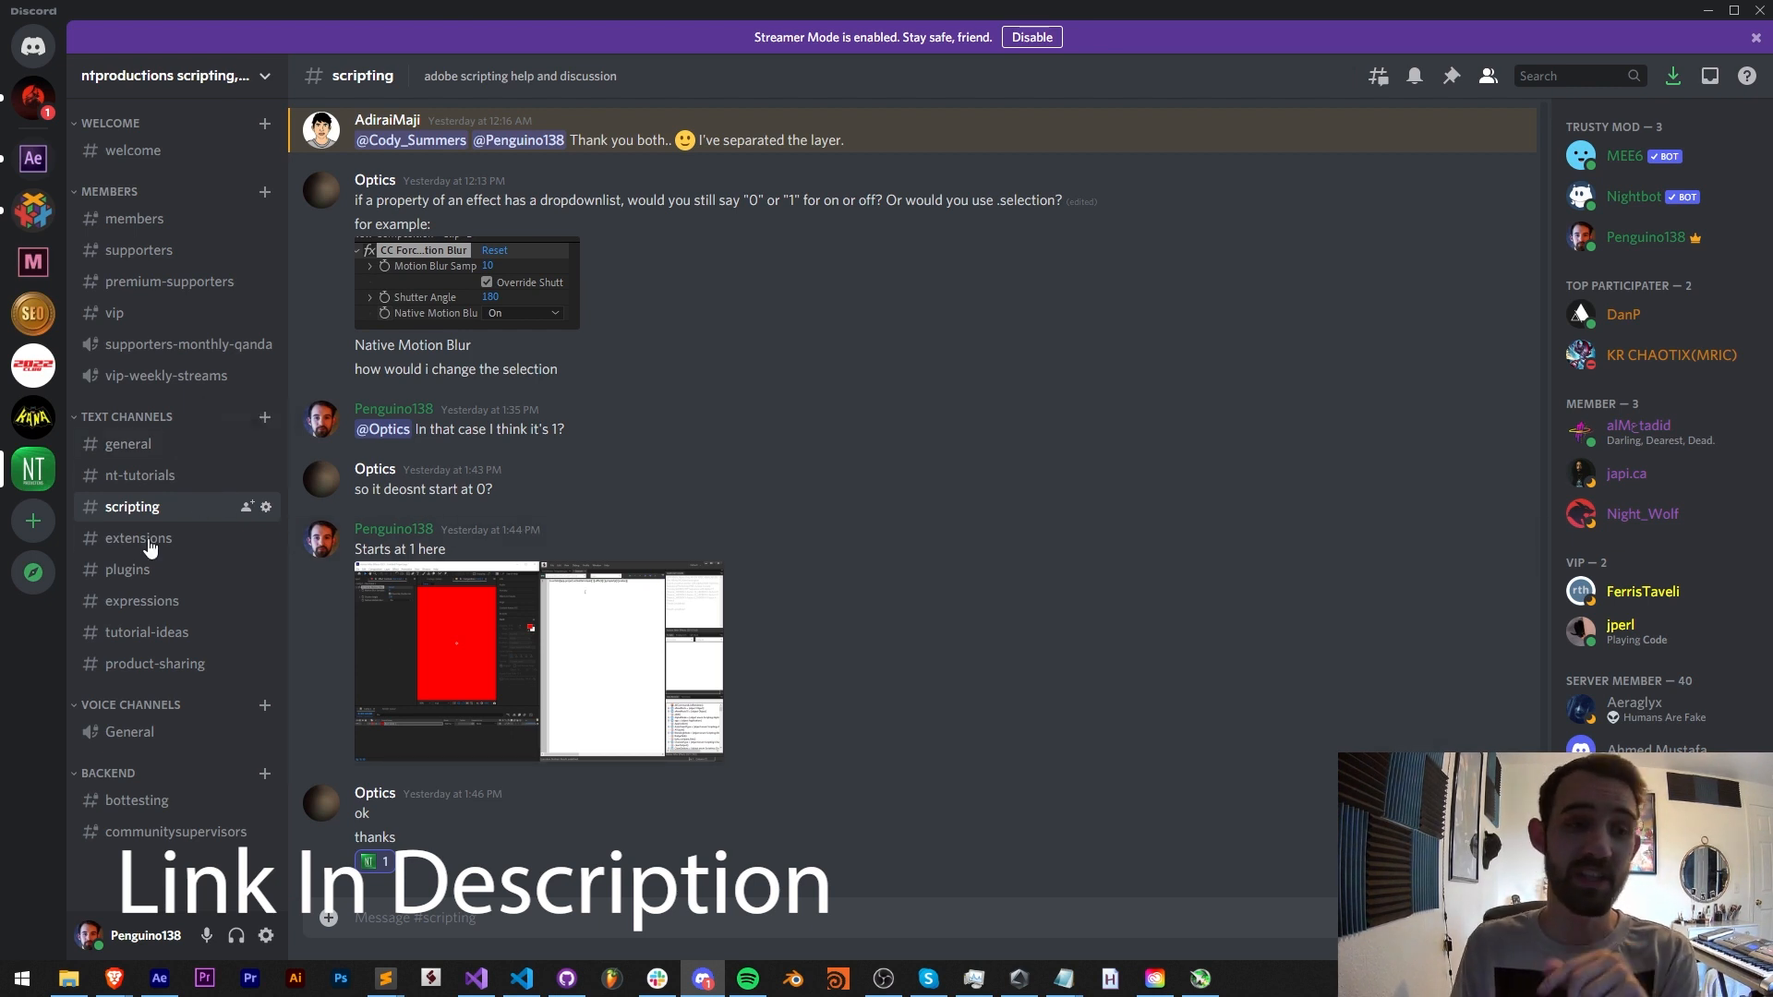
mouse_move(1500, 292)
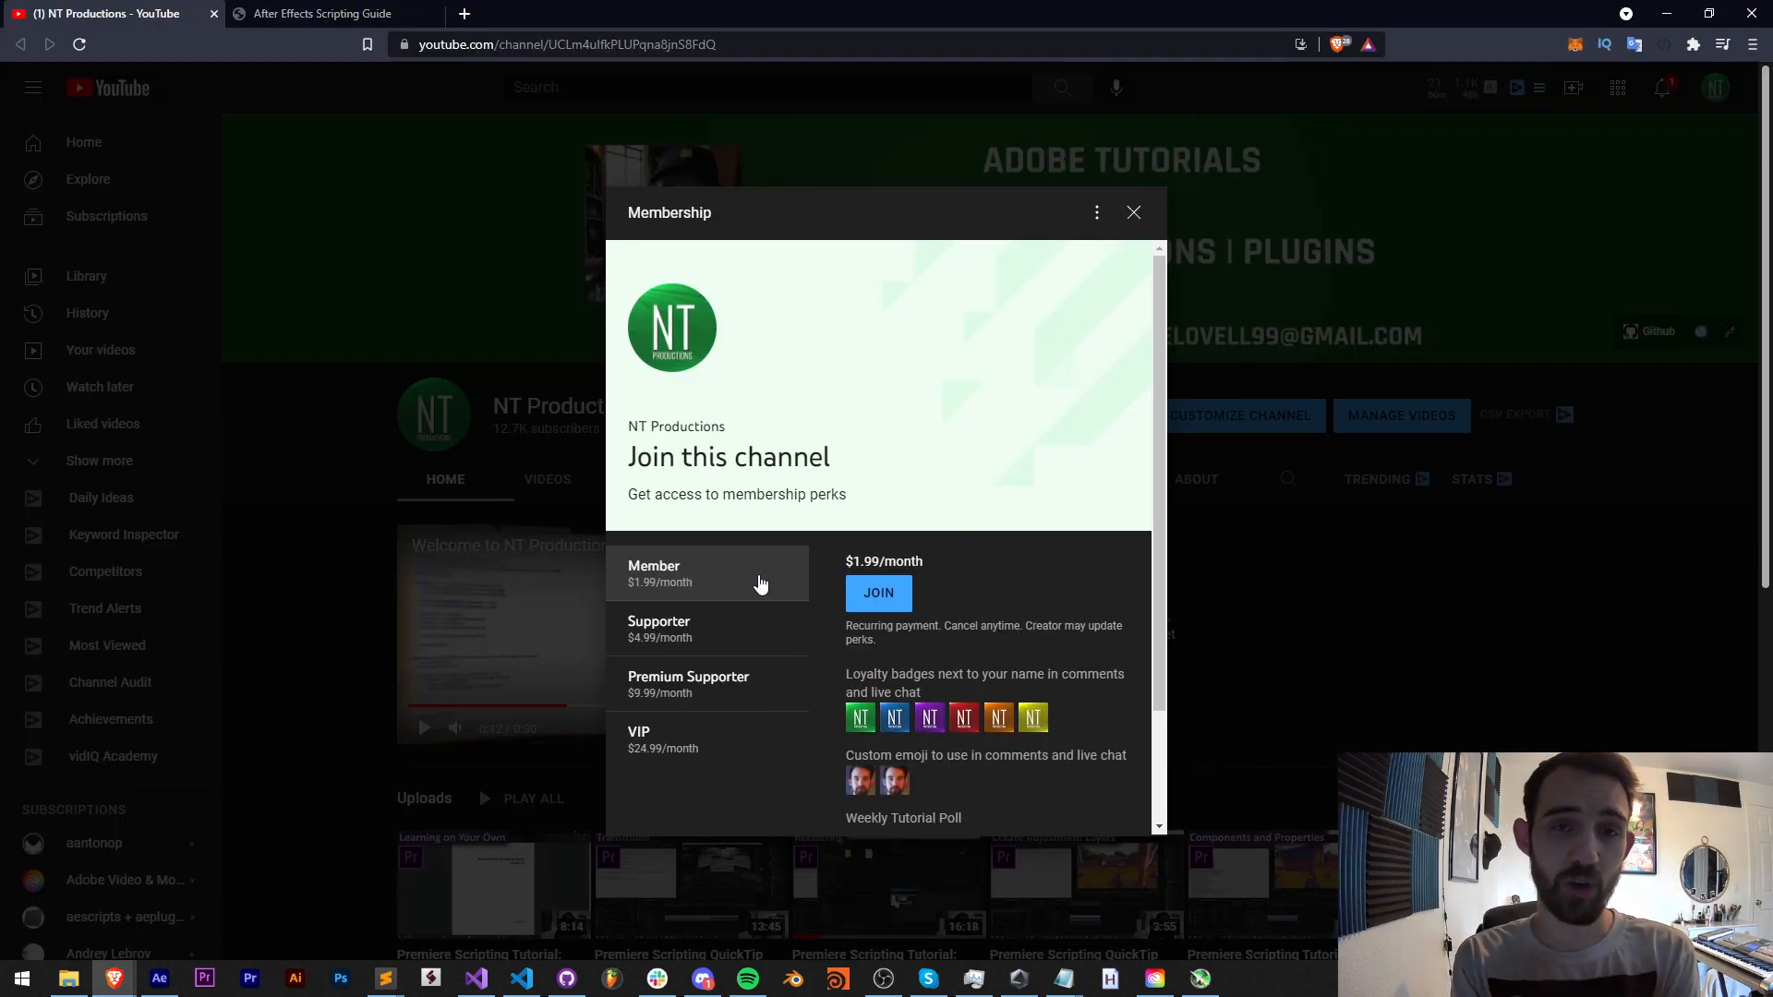
View the VIP membership tier, then switch to the After Effects Scripting Guide PDF.
left_click(660, 628)
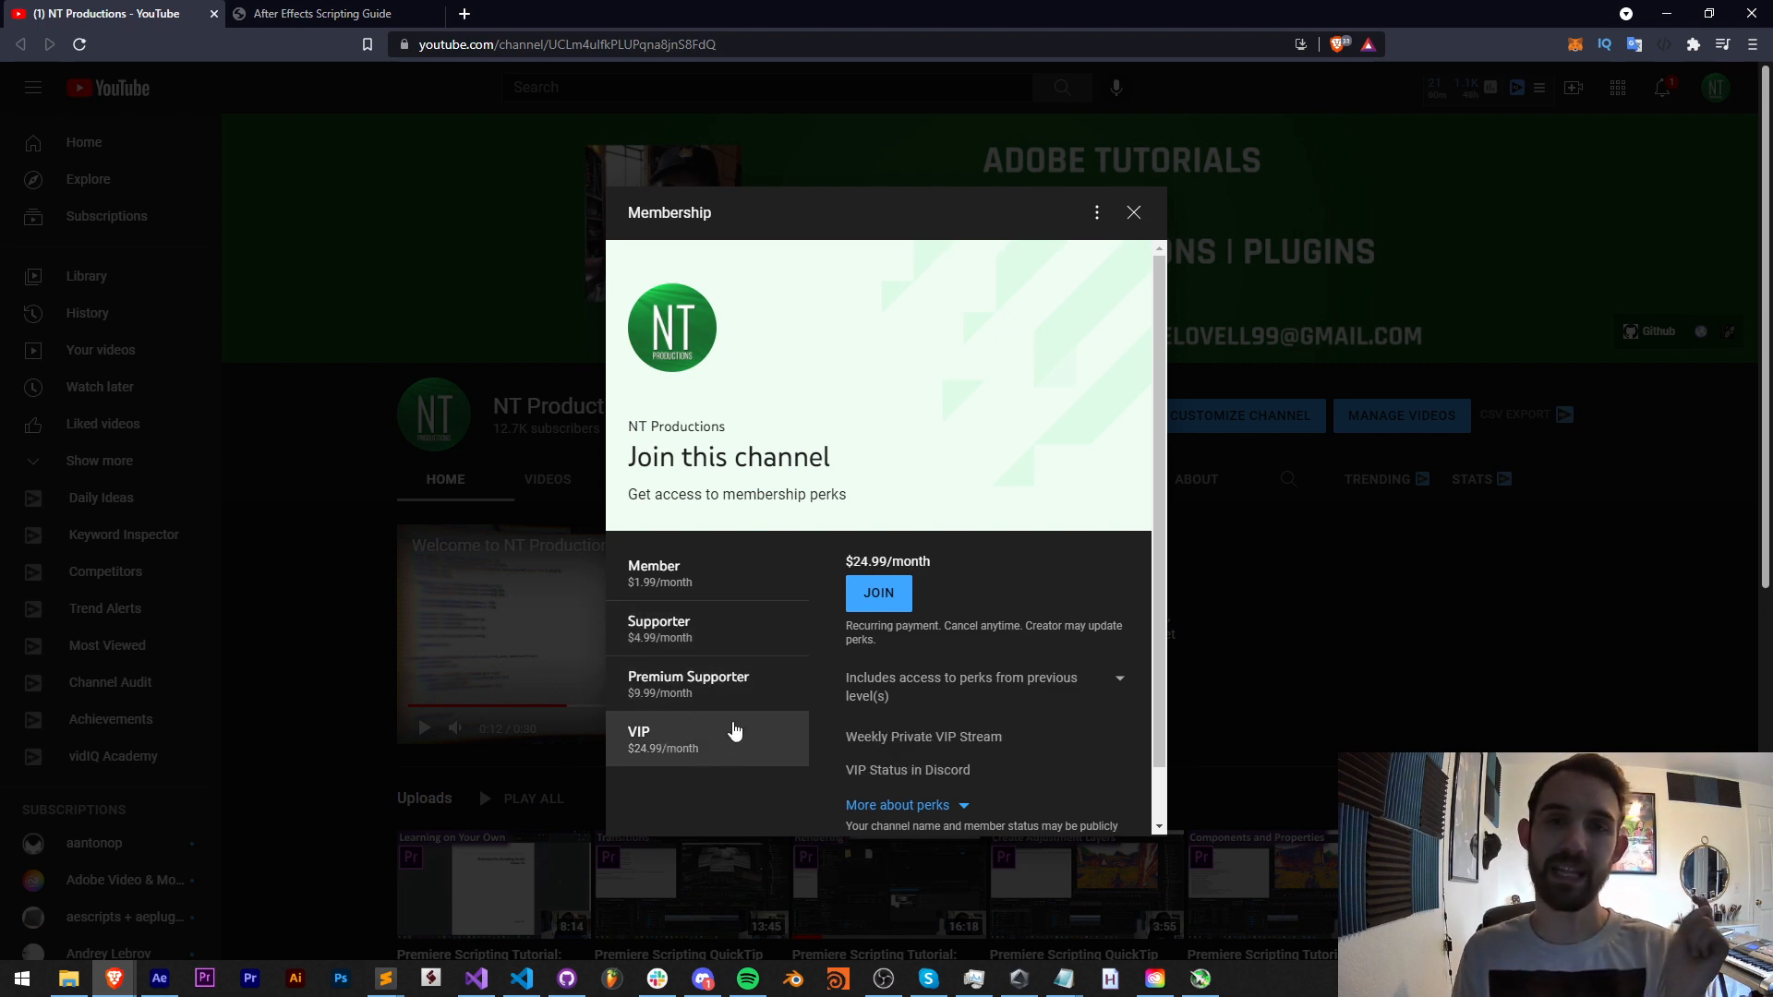
left_click(329, 13)
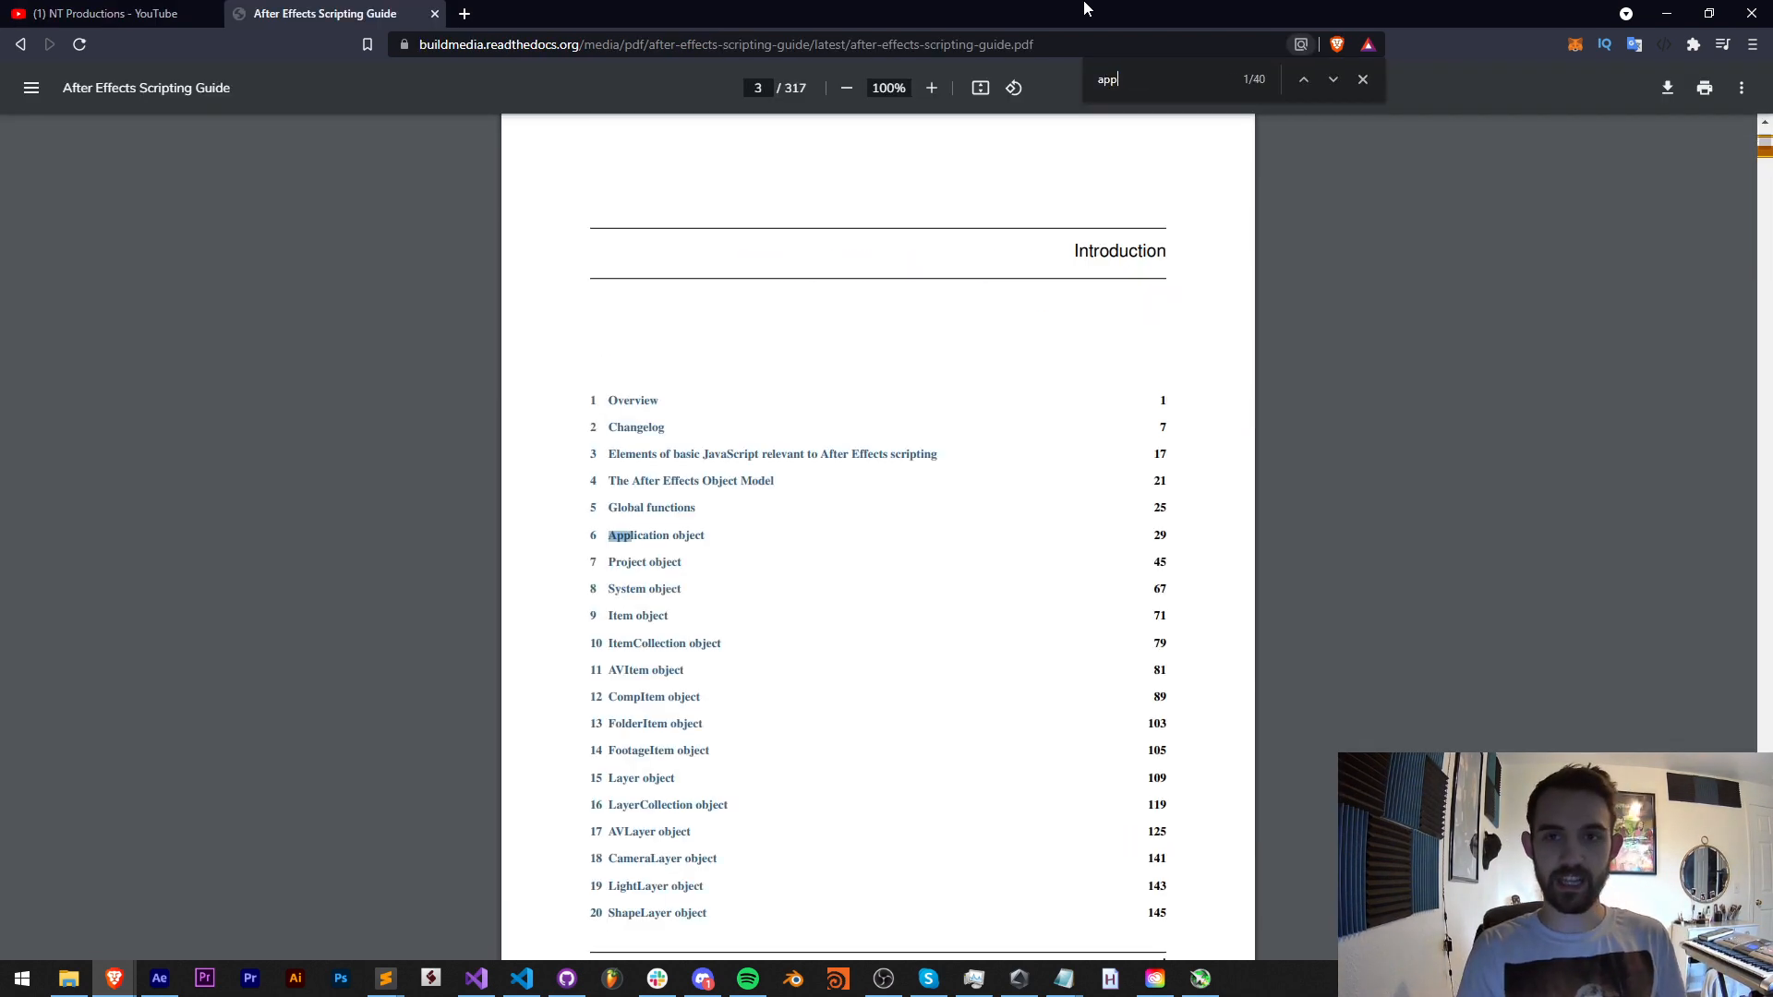
Search the guide for applyPreset to reach the Layer.applyPreset() entry.
type("applyPreset")
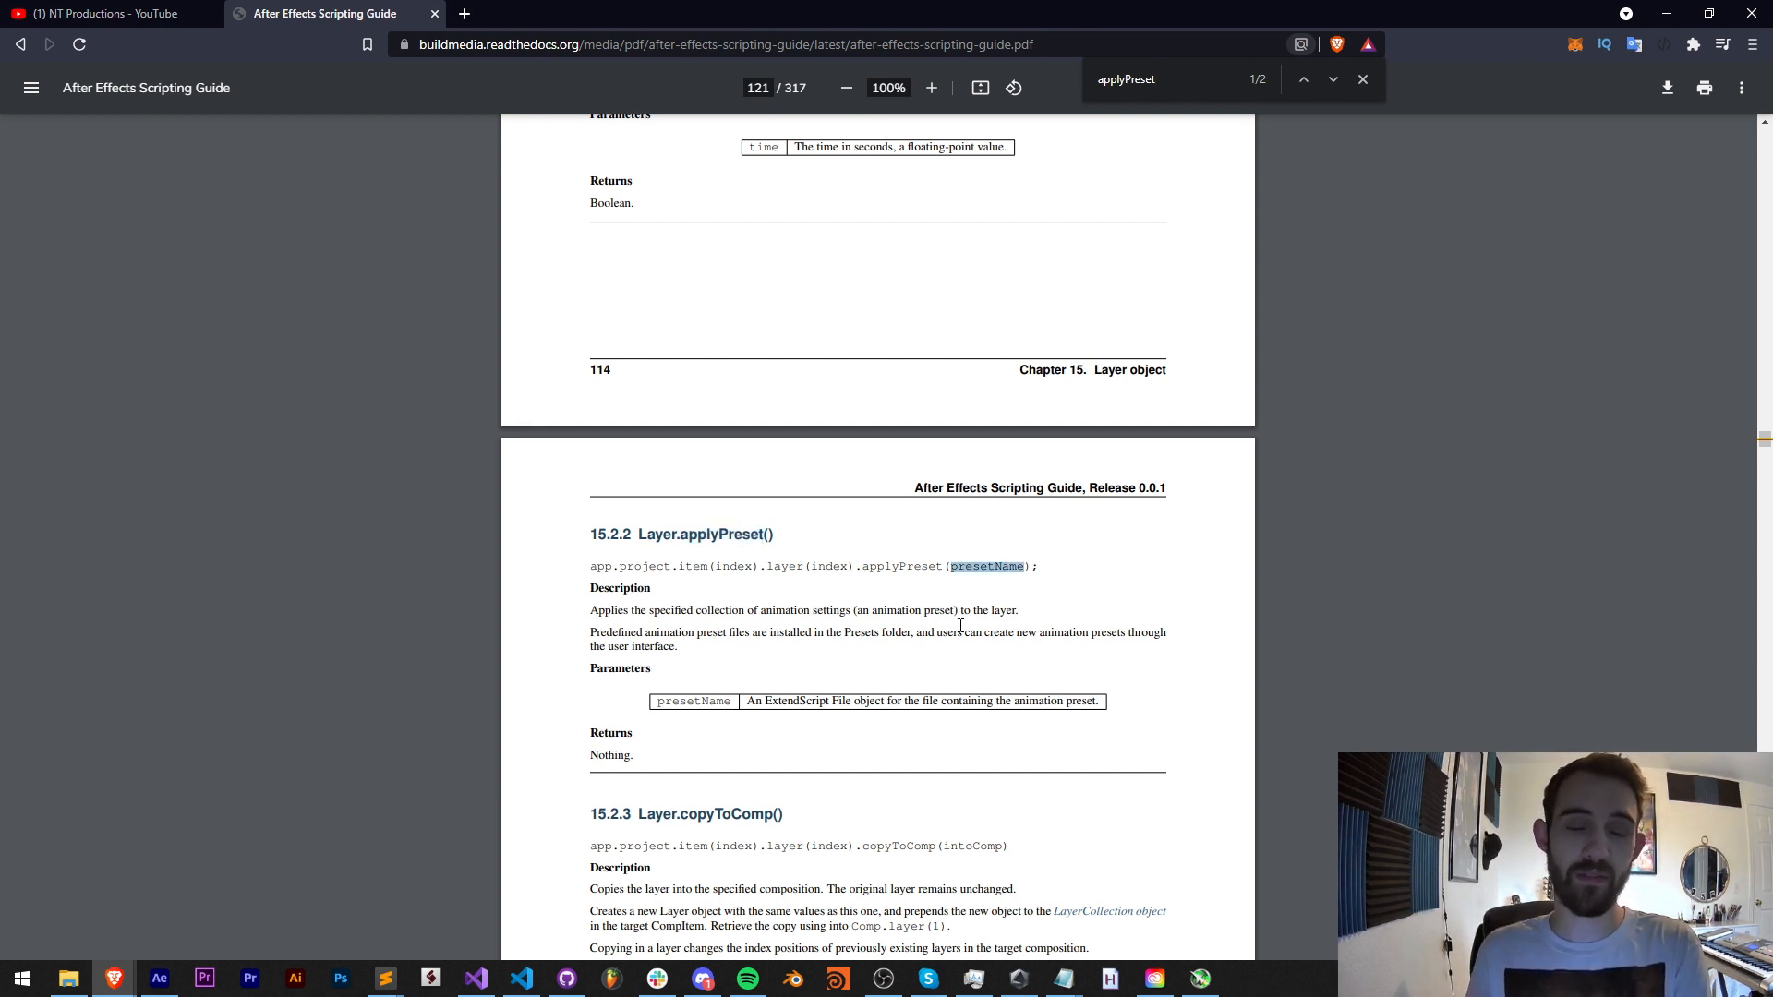
mouse_move(1056, 506)
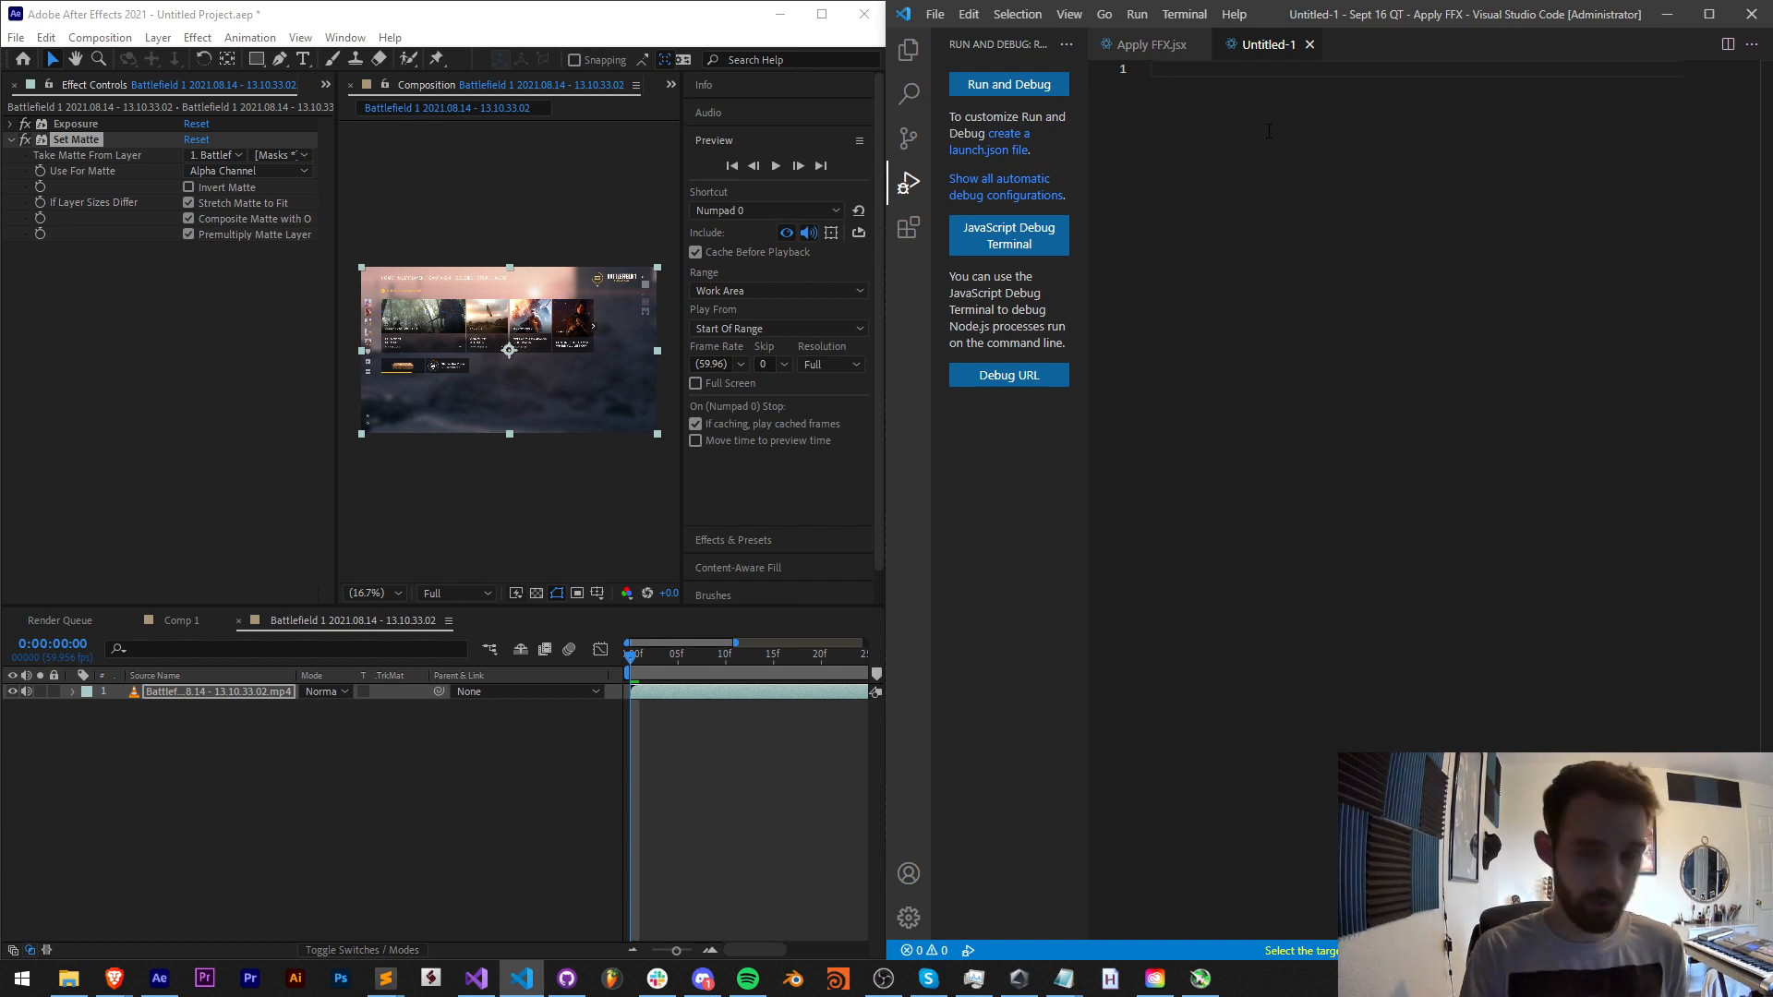
Write var layer = app.project.activeItem.layer(1); as the first line.
type("var layer")
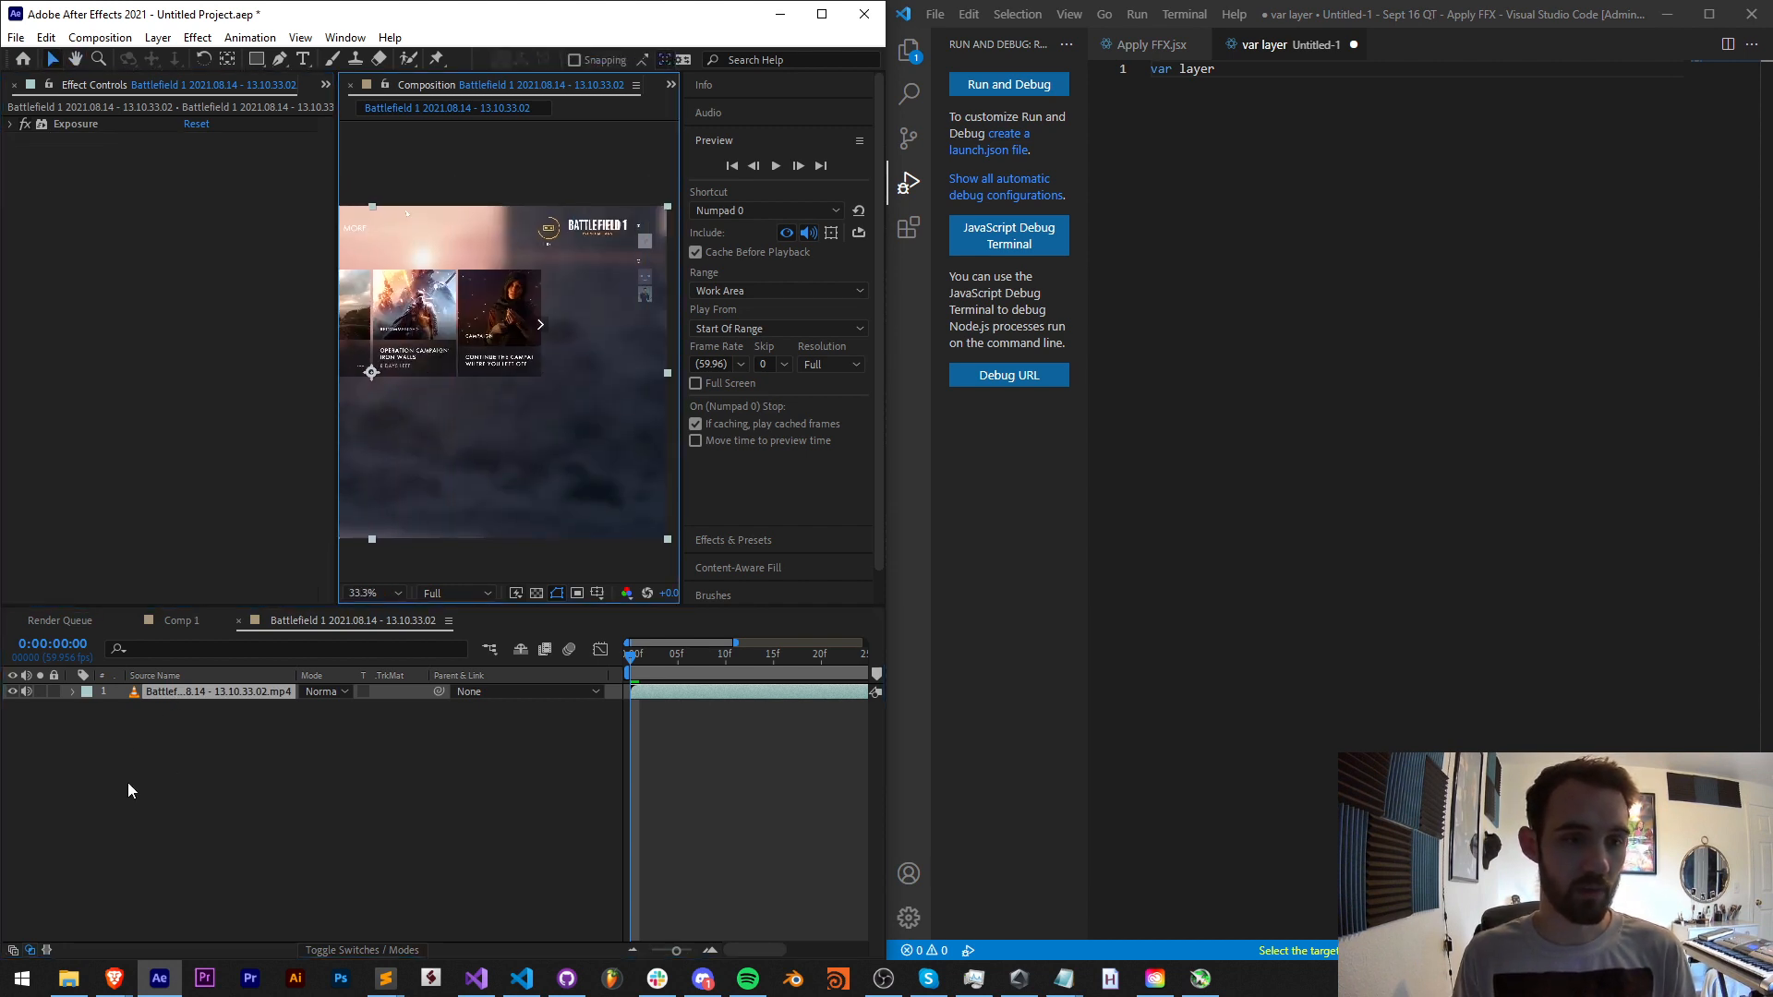
left_click(153, 676)
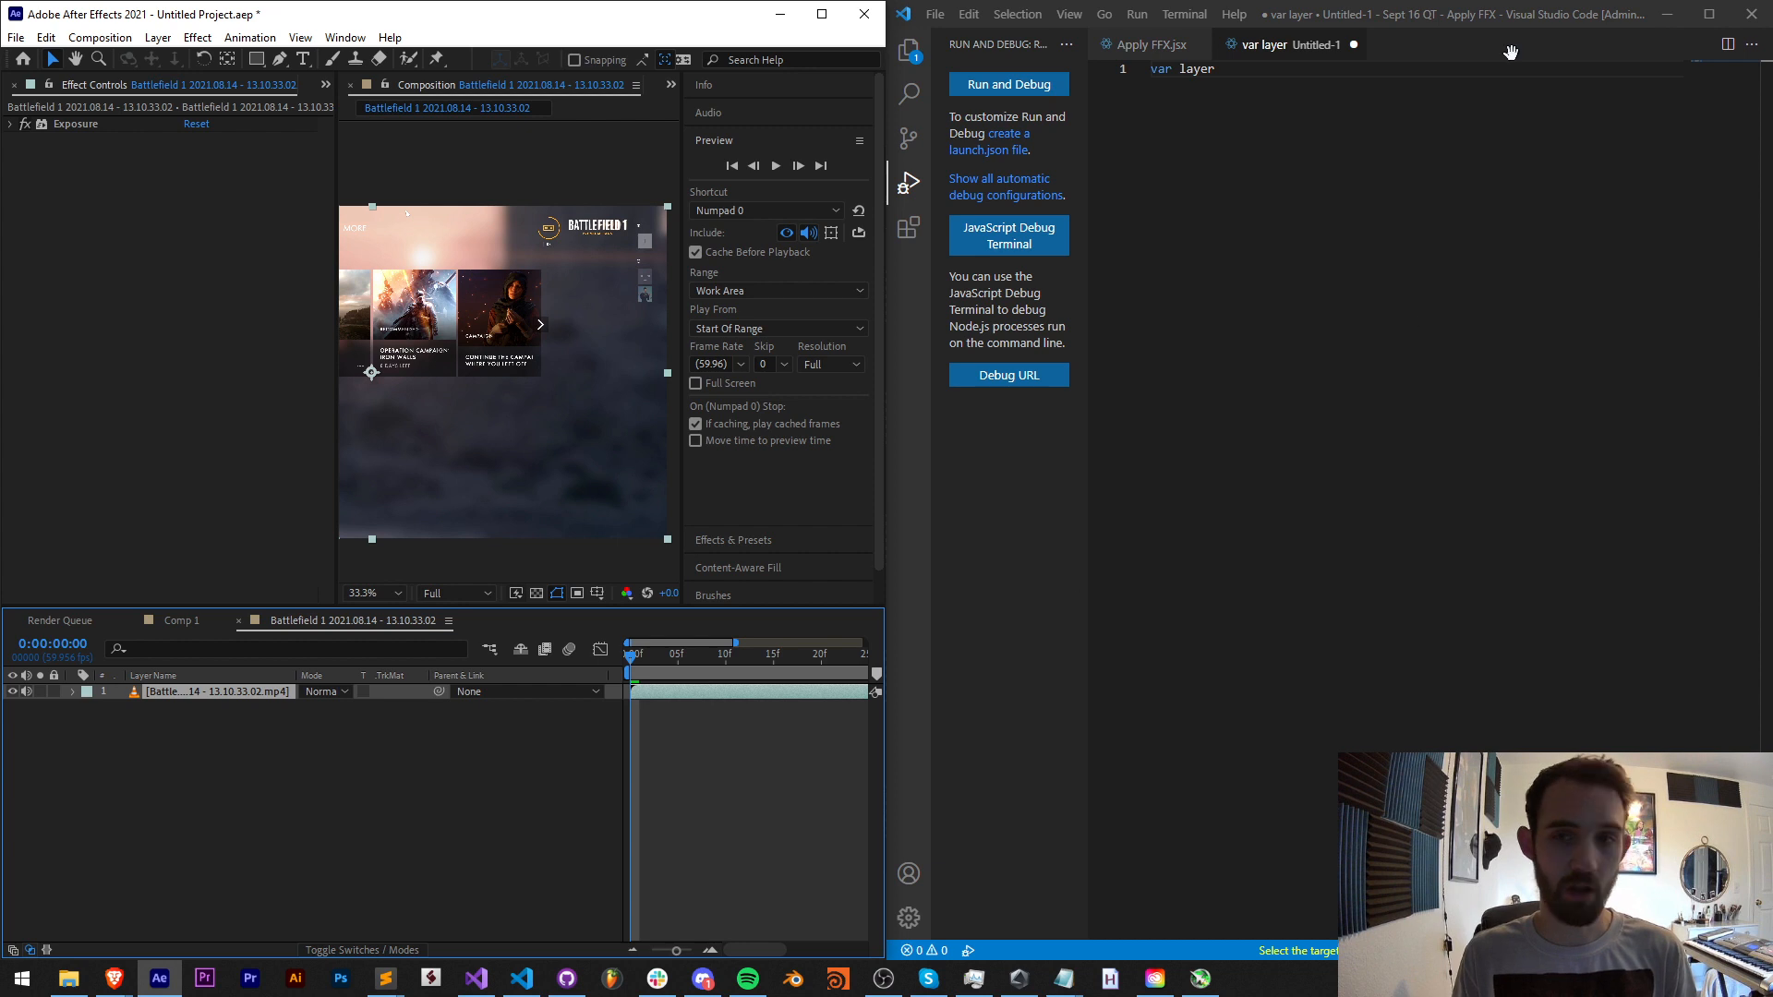
type("= app.po")
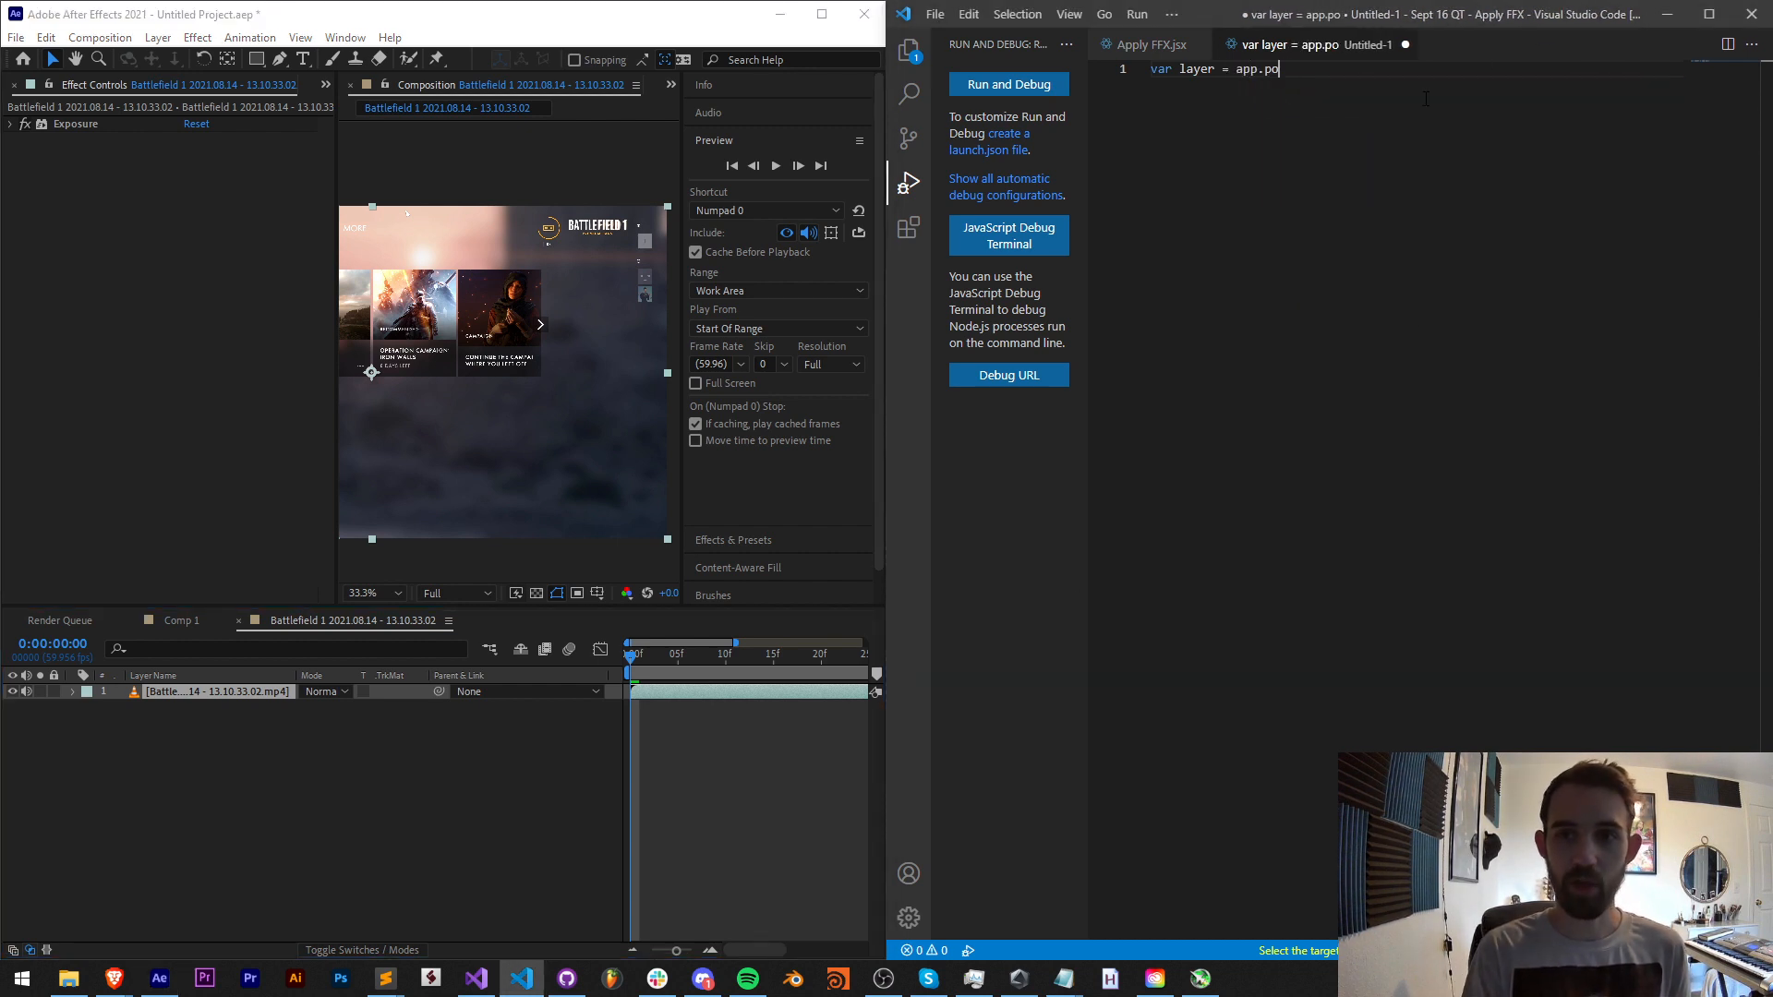
type("roject.activeItem")
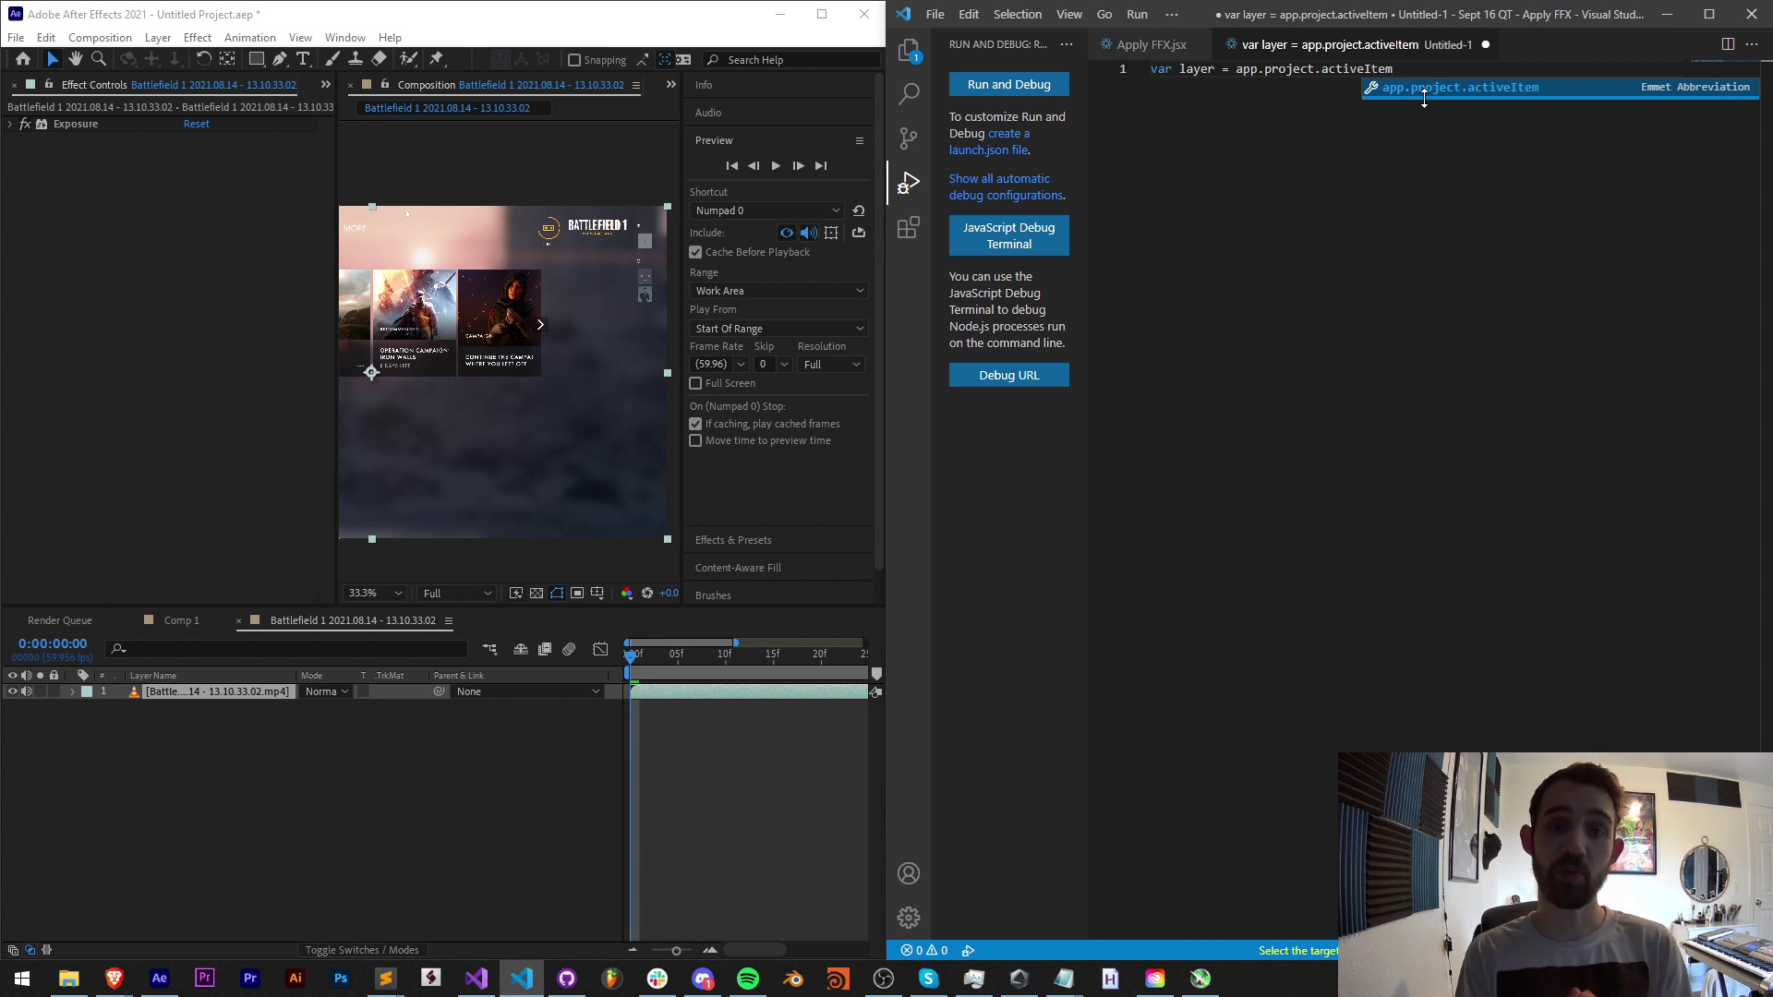
type(".layer(1);")
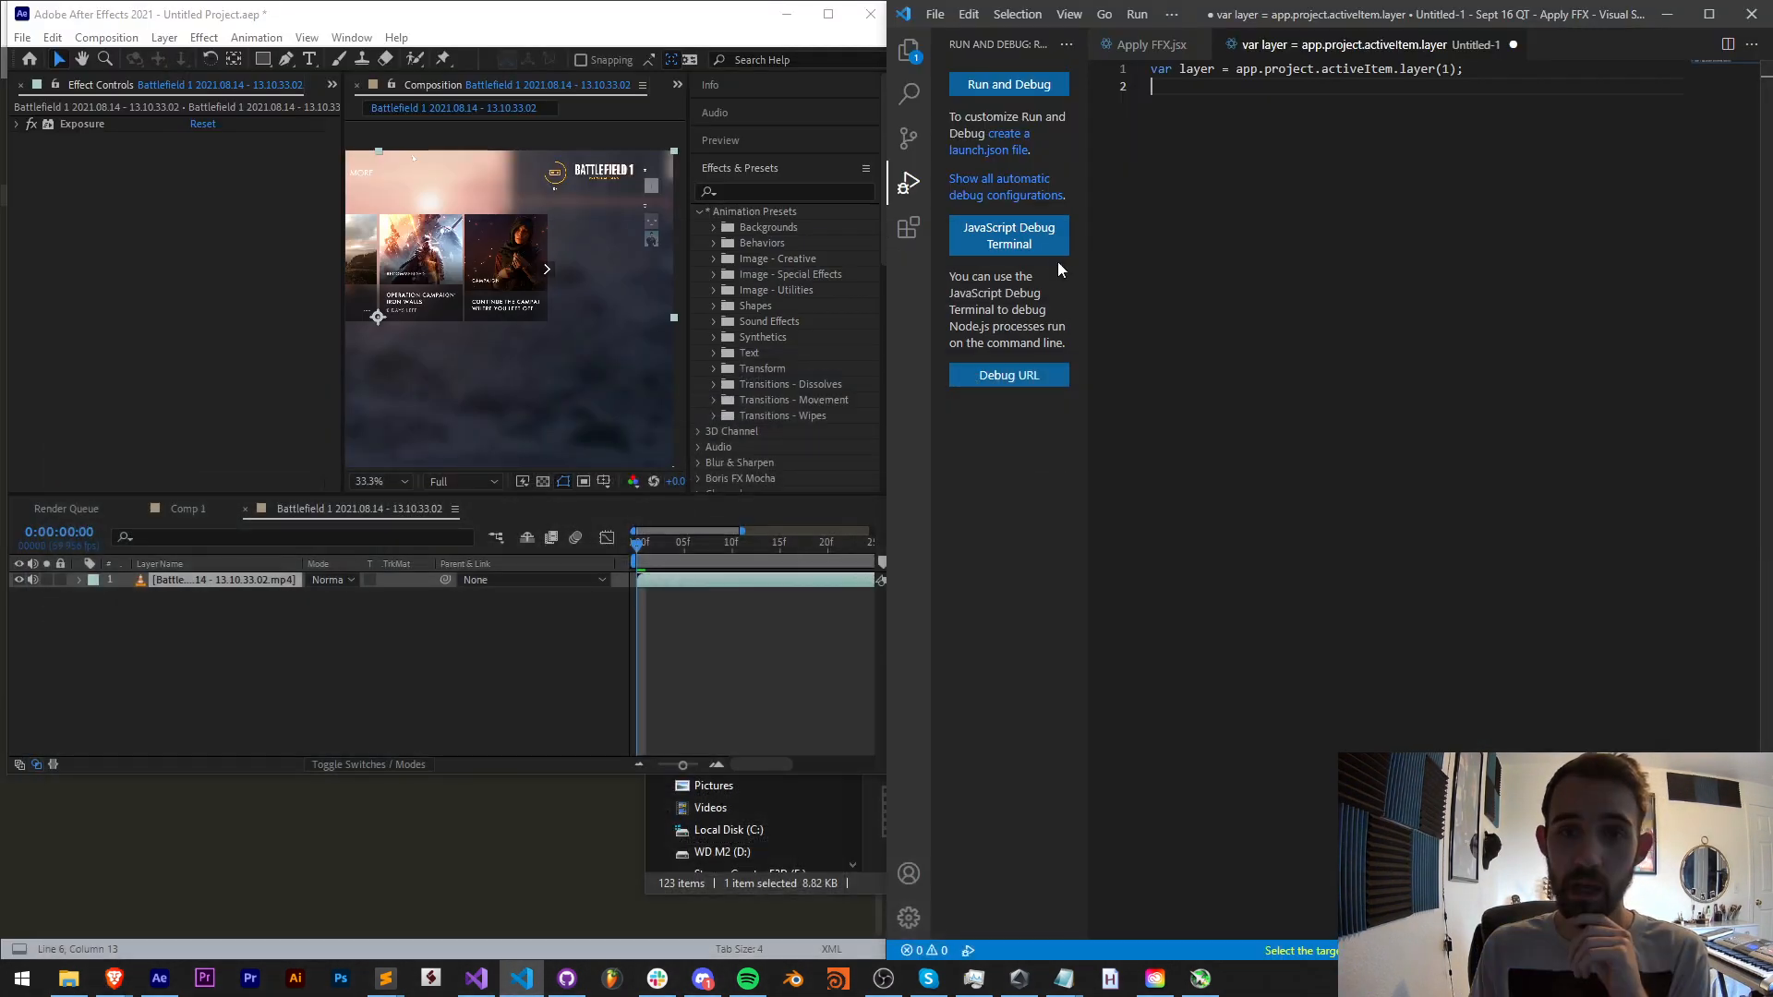
Write layer.applyPreset(File("~/Videos/setMatte.ffx")); as the second line.
type("layer.")
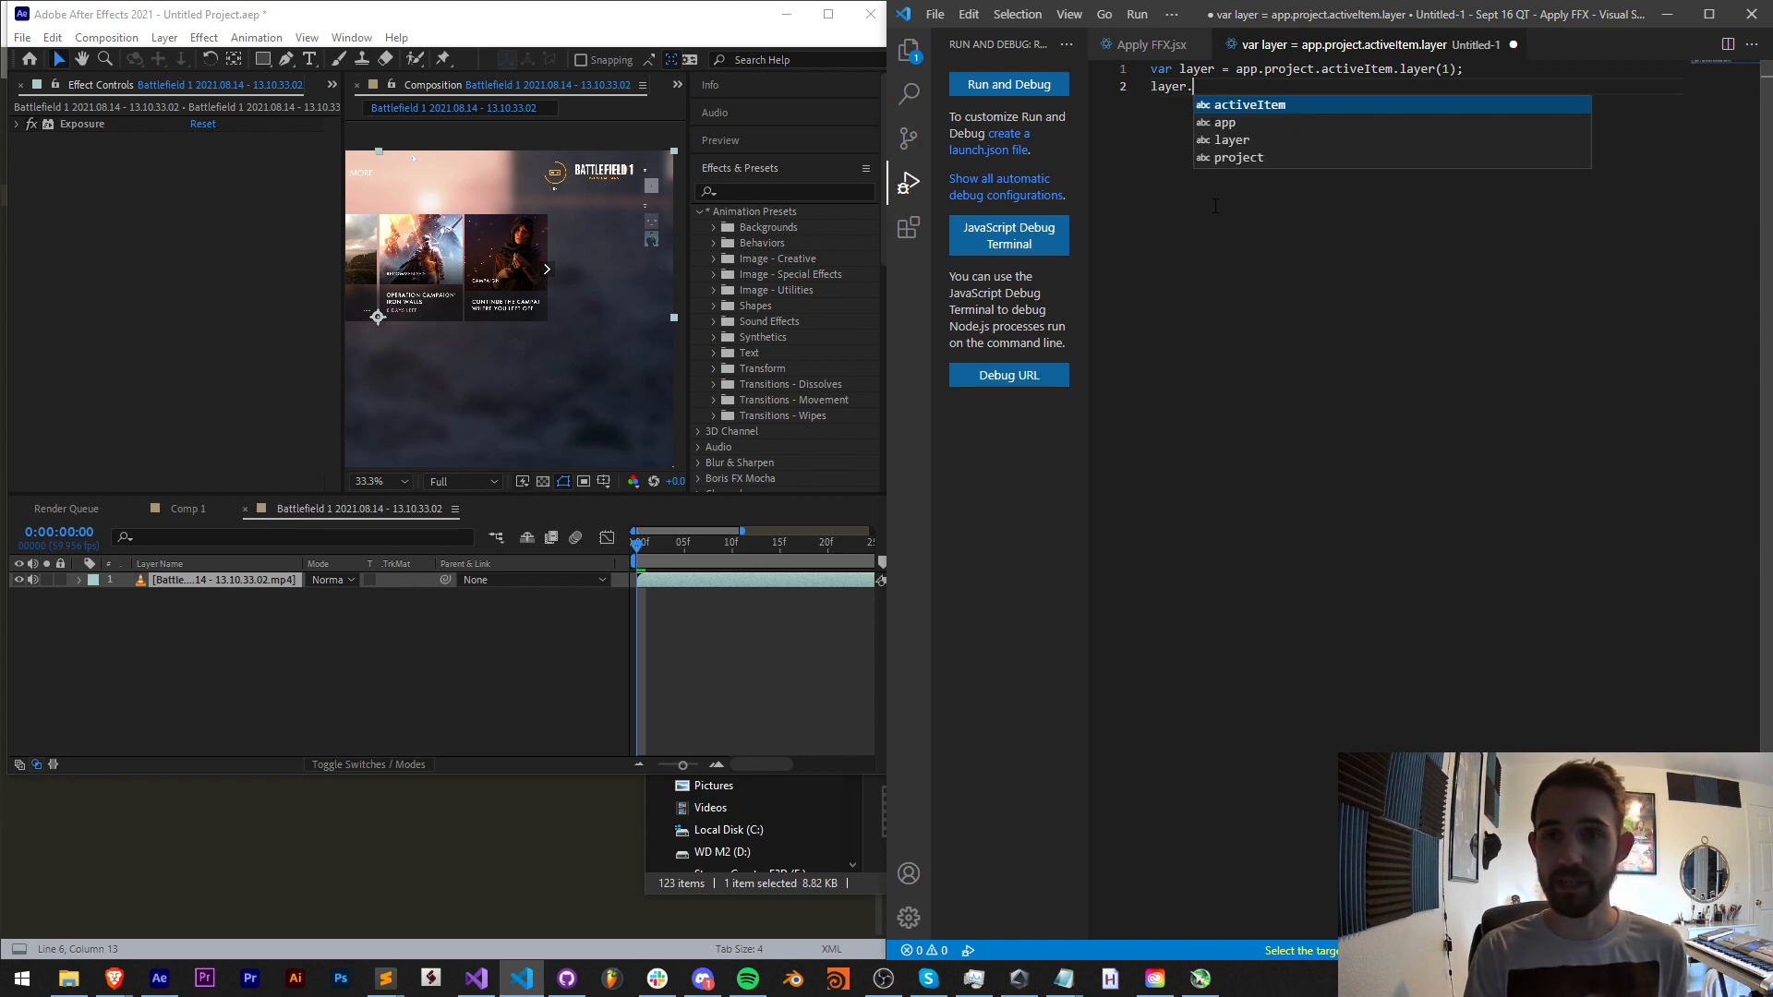
type("applyPreset();")
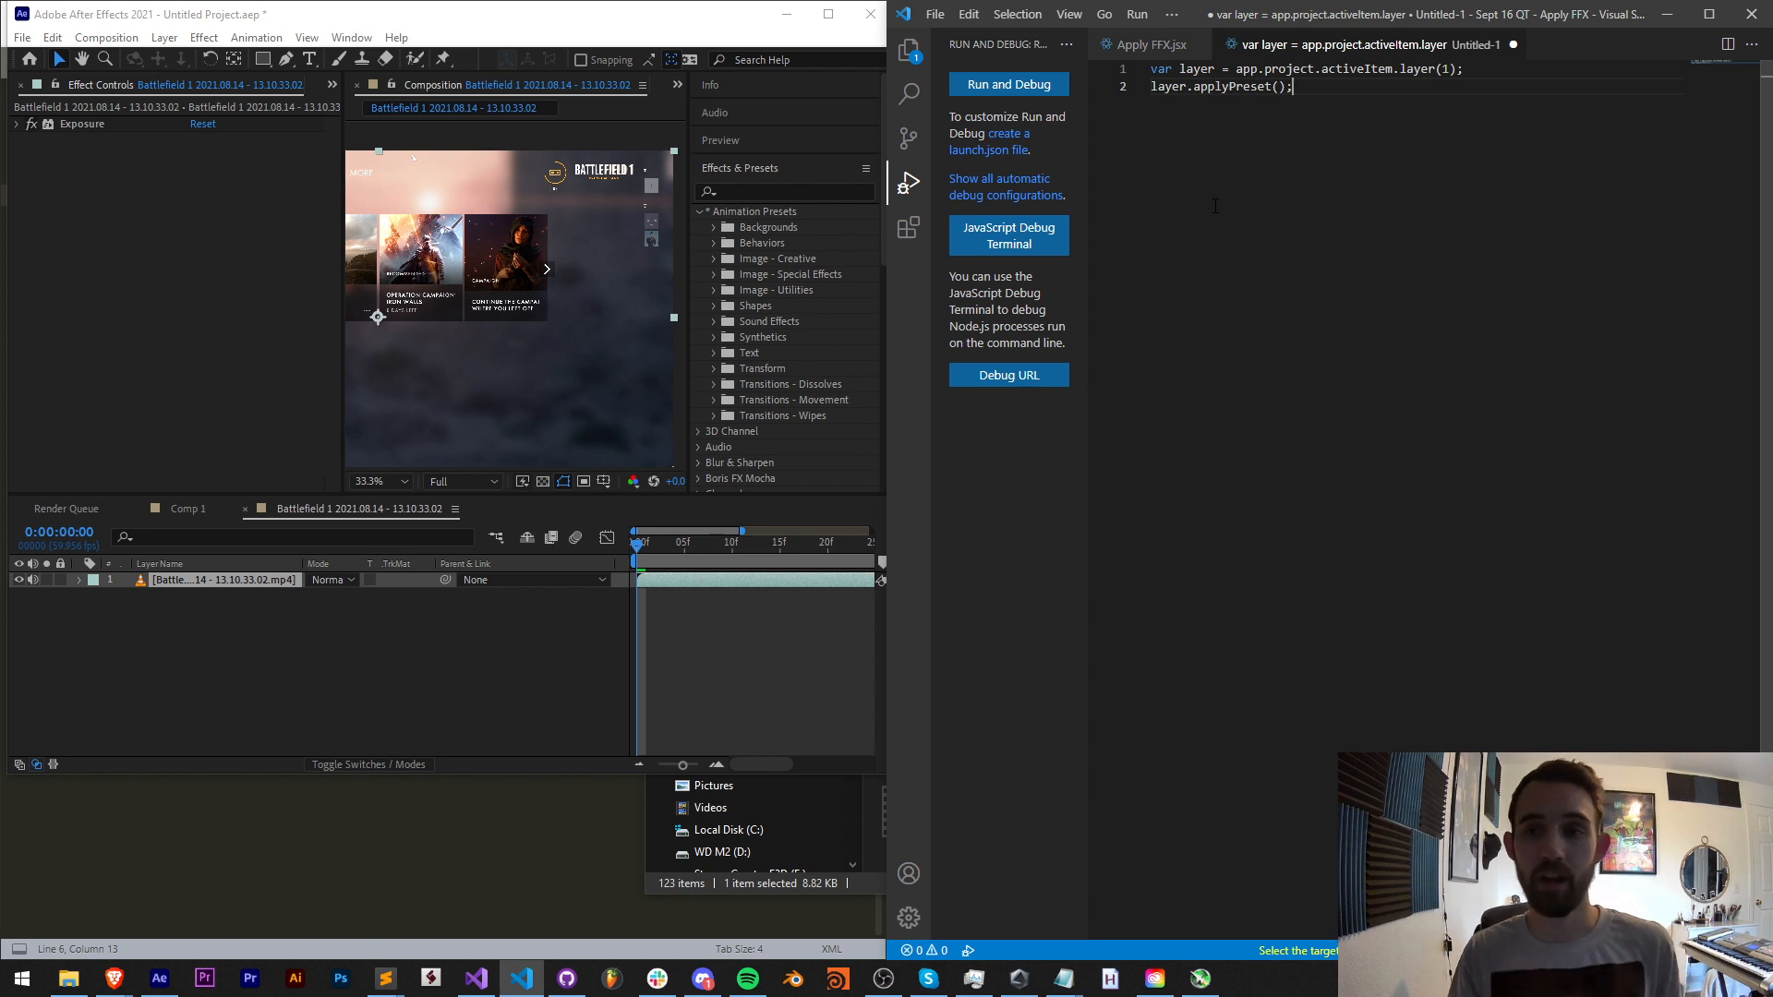
type("File(\"")
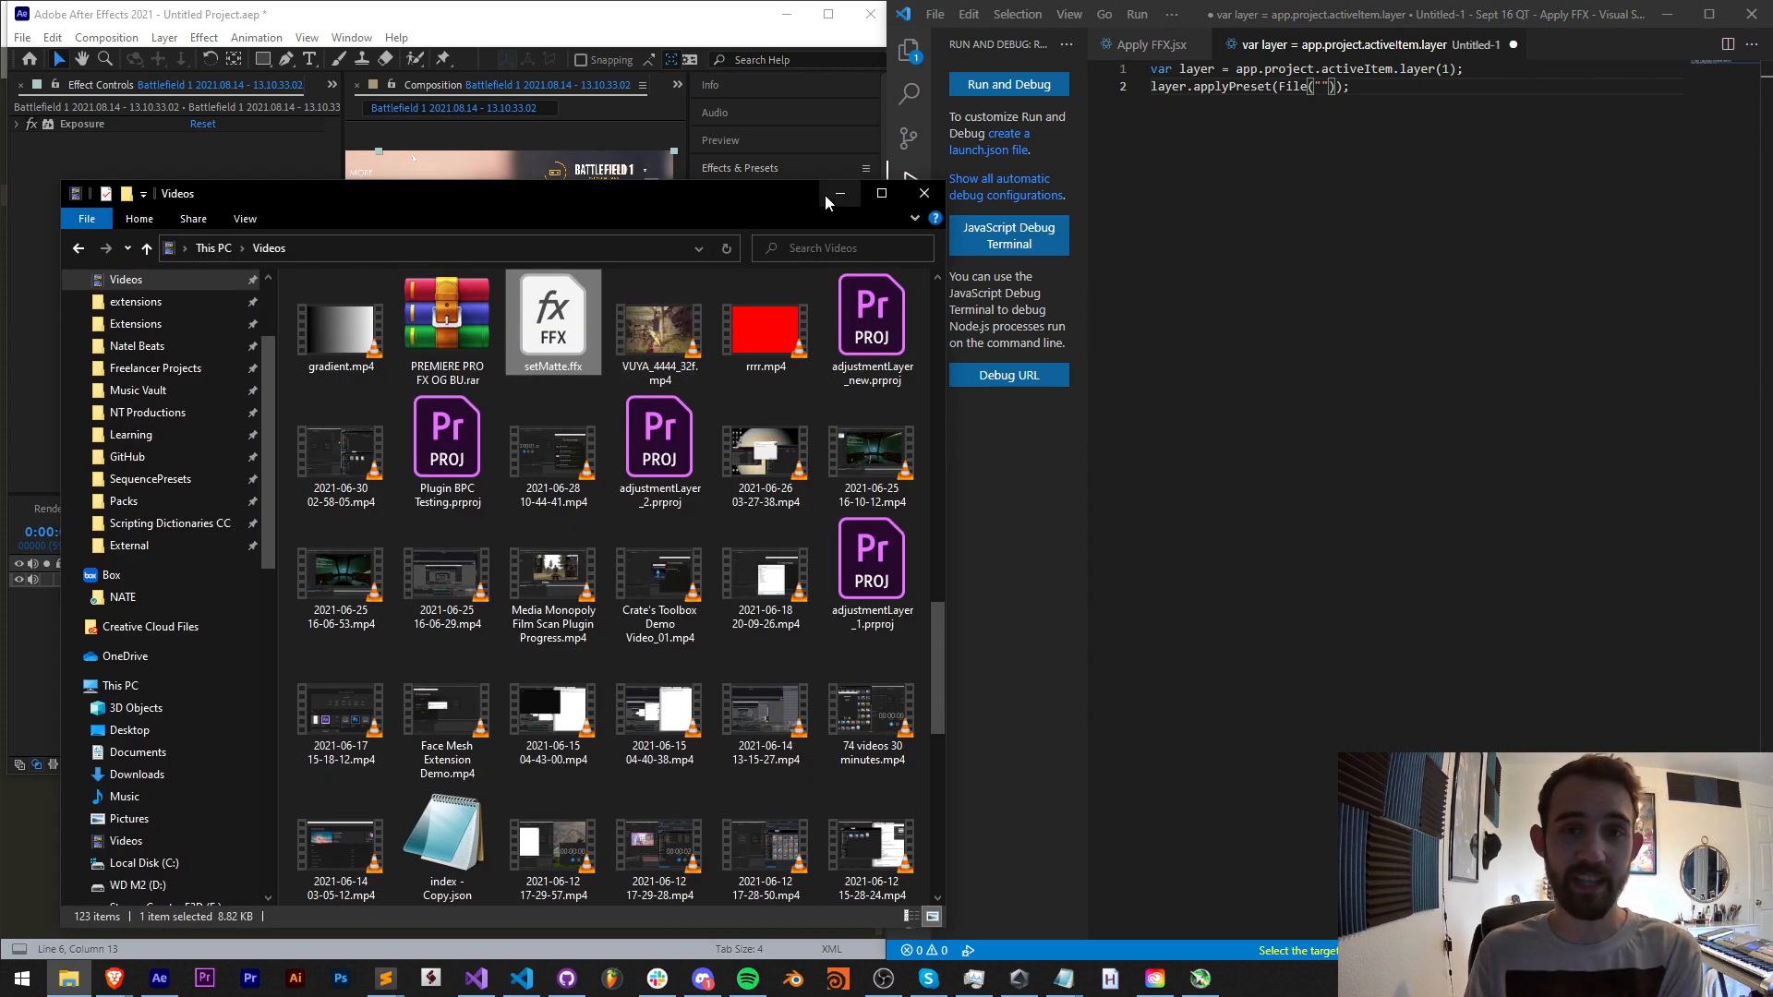
left_click(924, 193)
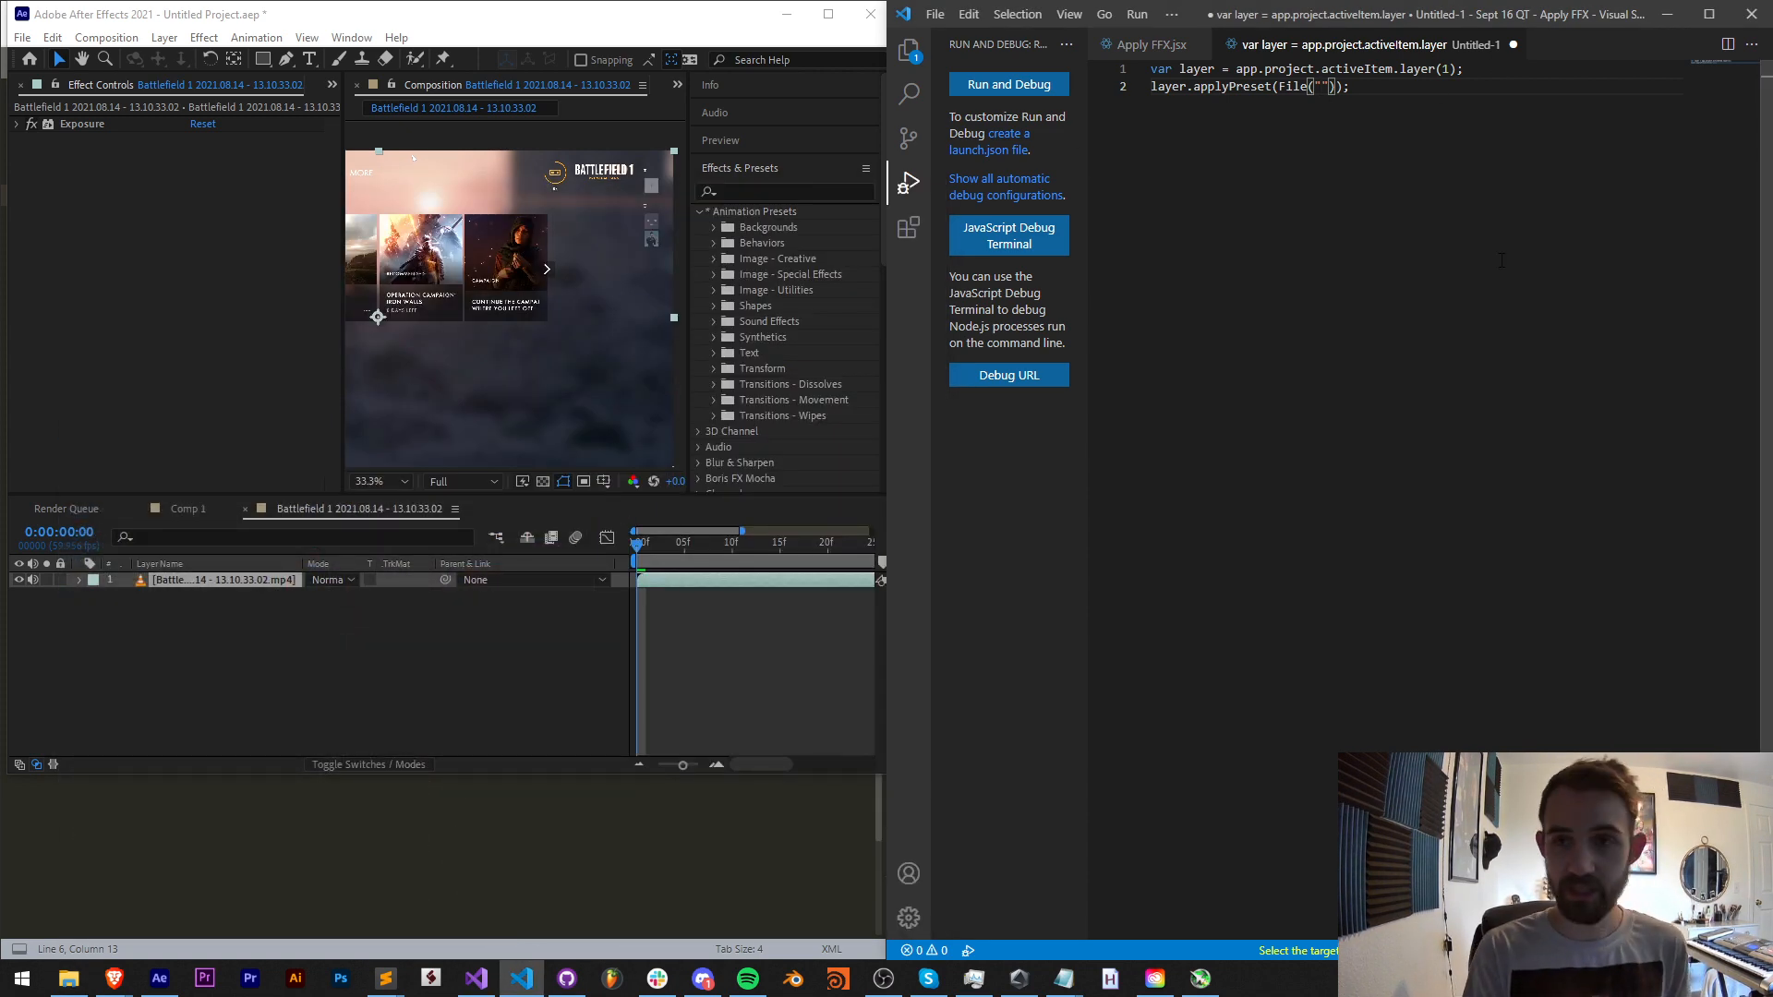
type("~/Videos")
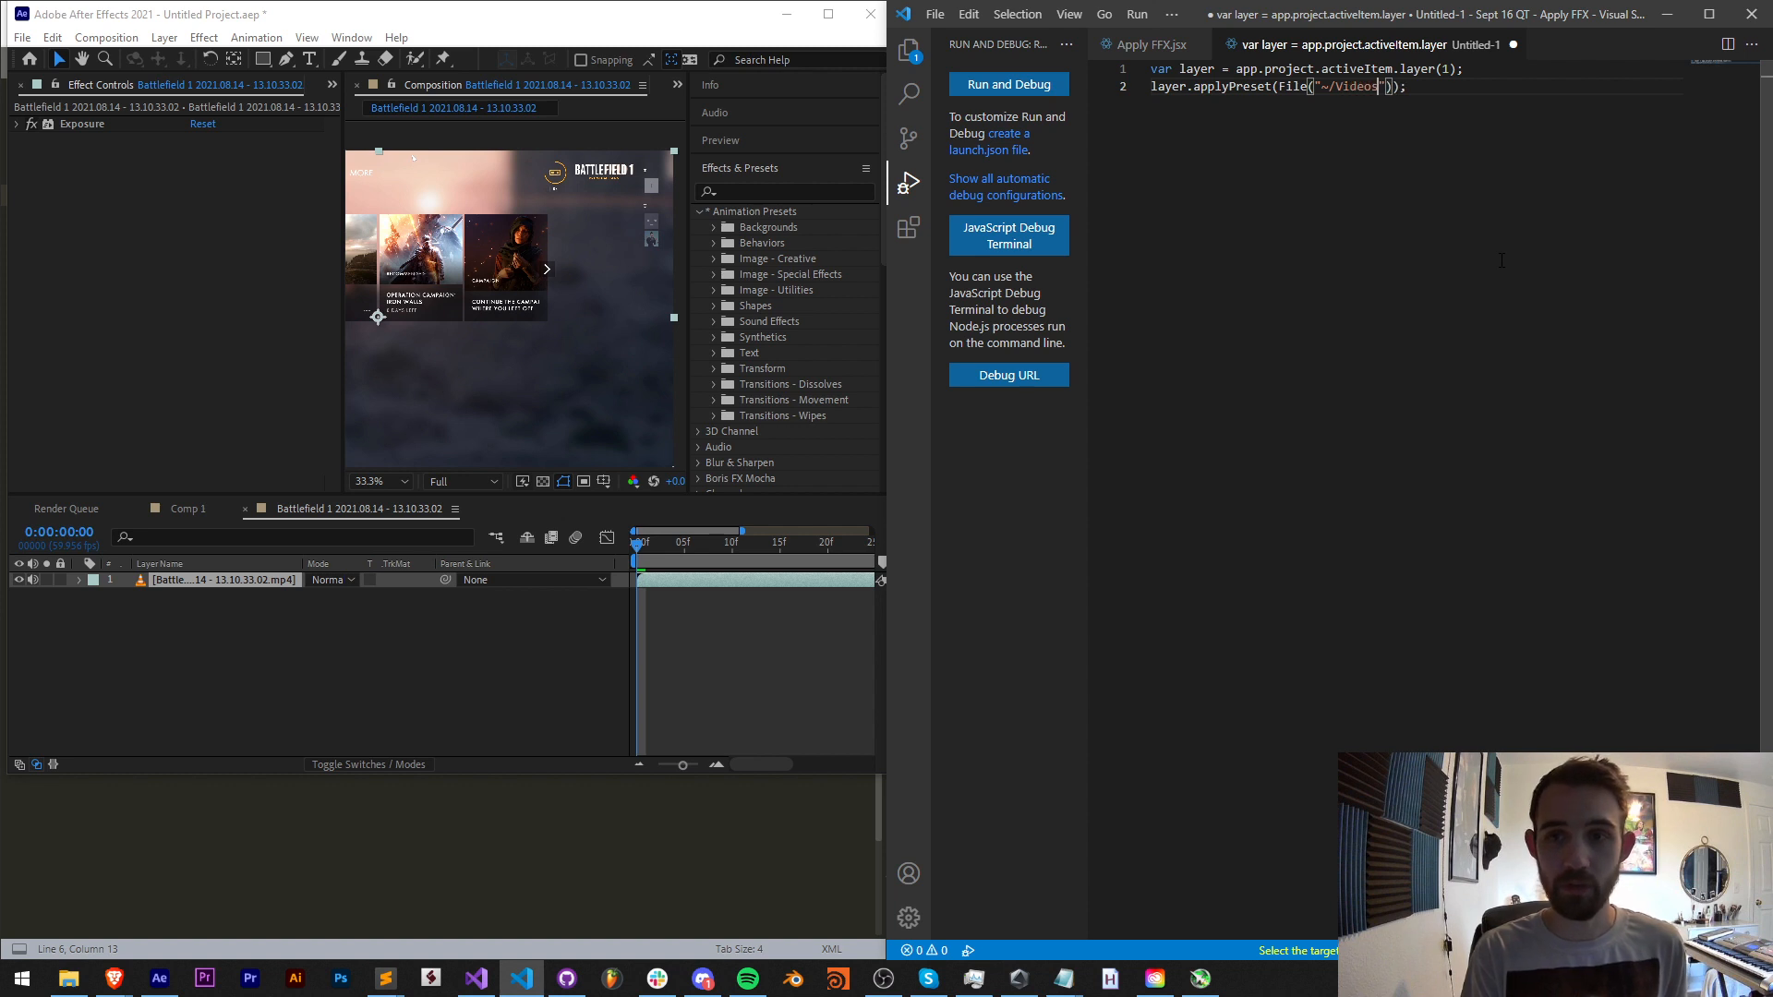
type("/setMatte.ffx")
type("$")
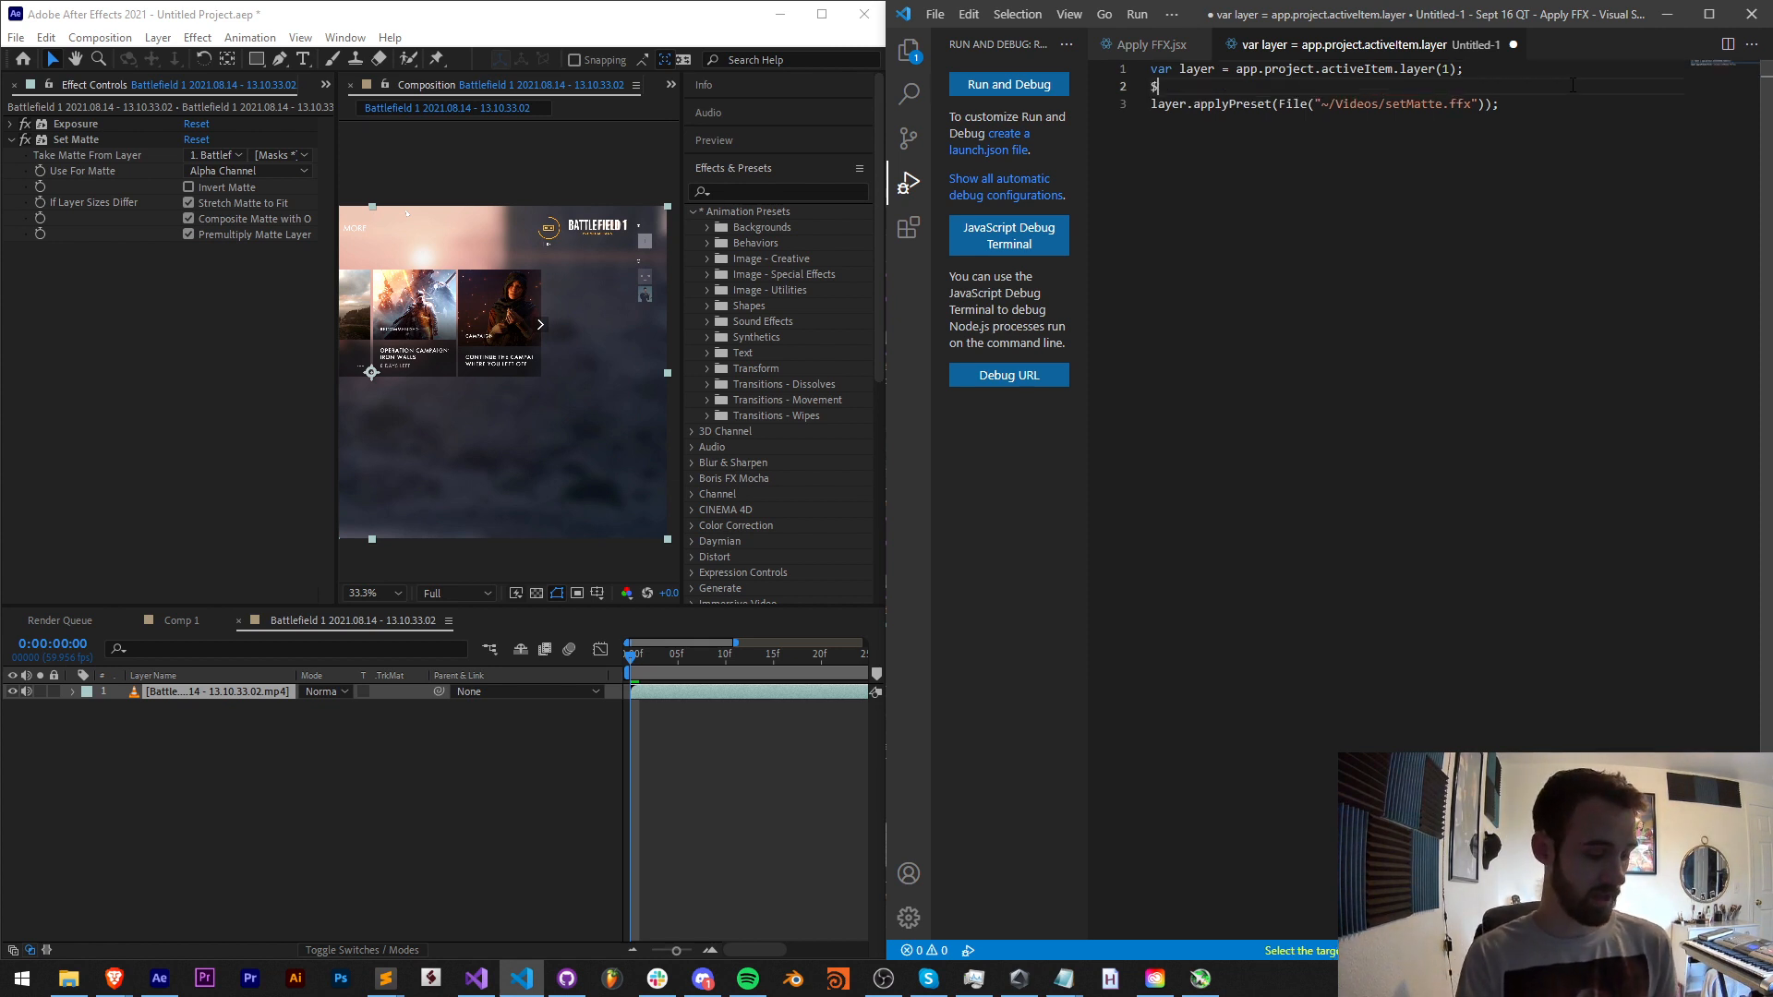
Try a $.fileName line, then remove it to leave the two applyPreset lines.
type(".fileName")
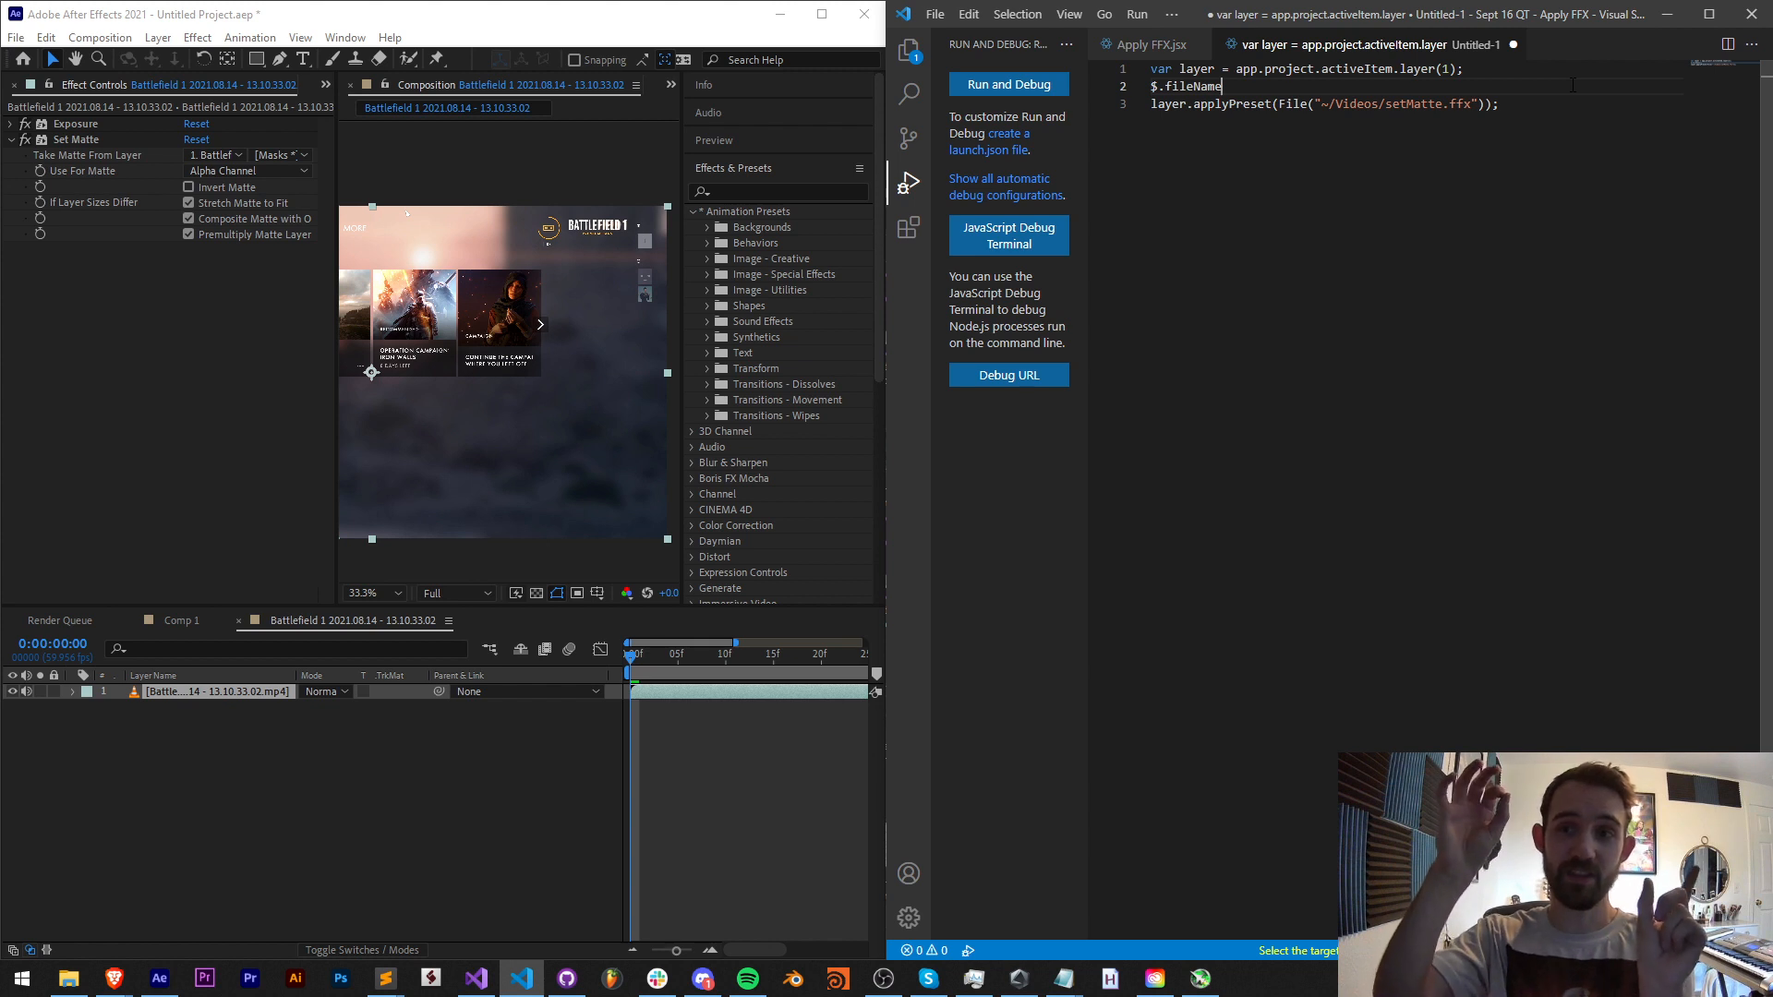
mouse_move(966, 74)
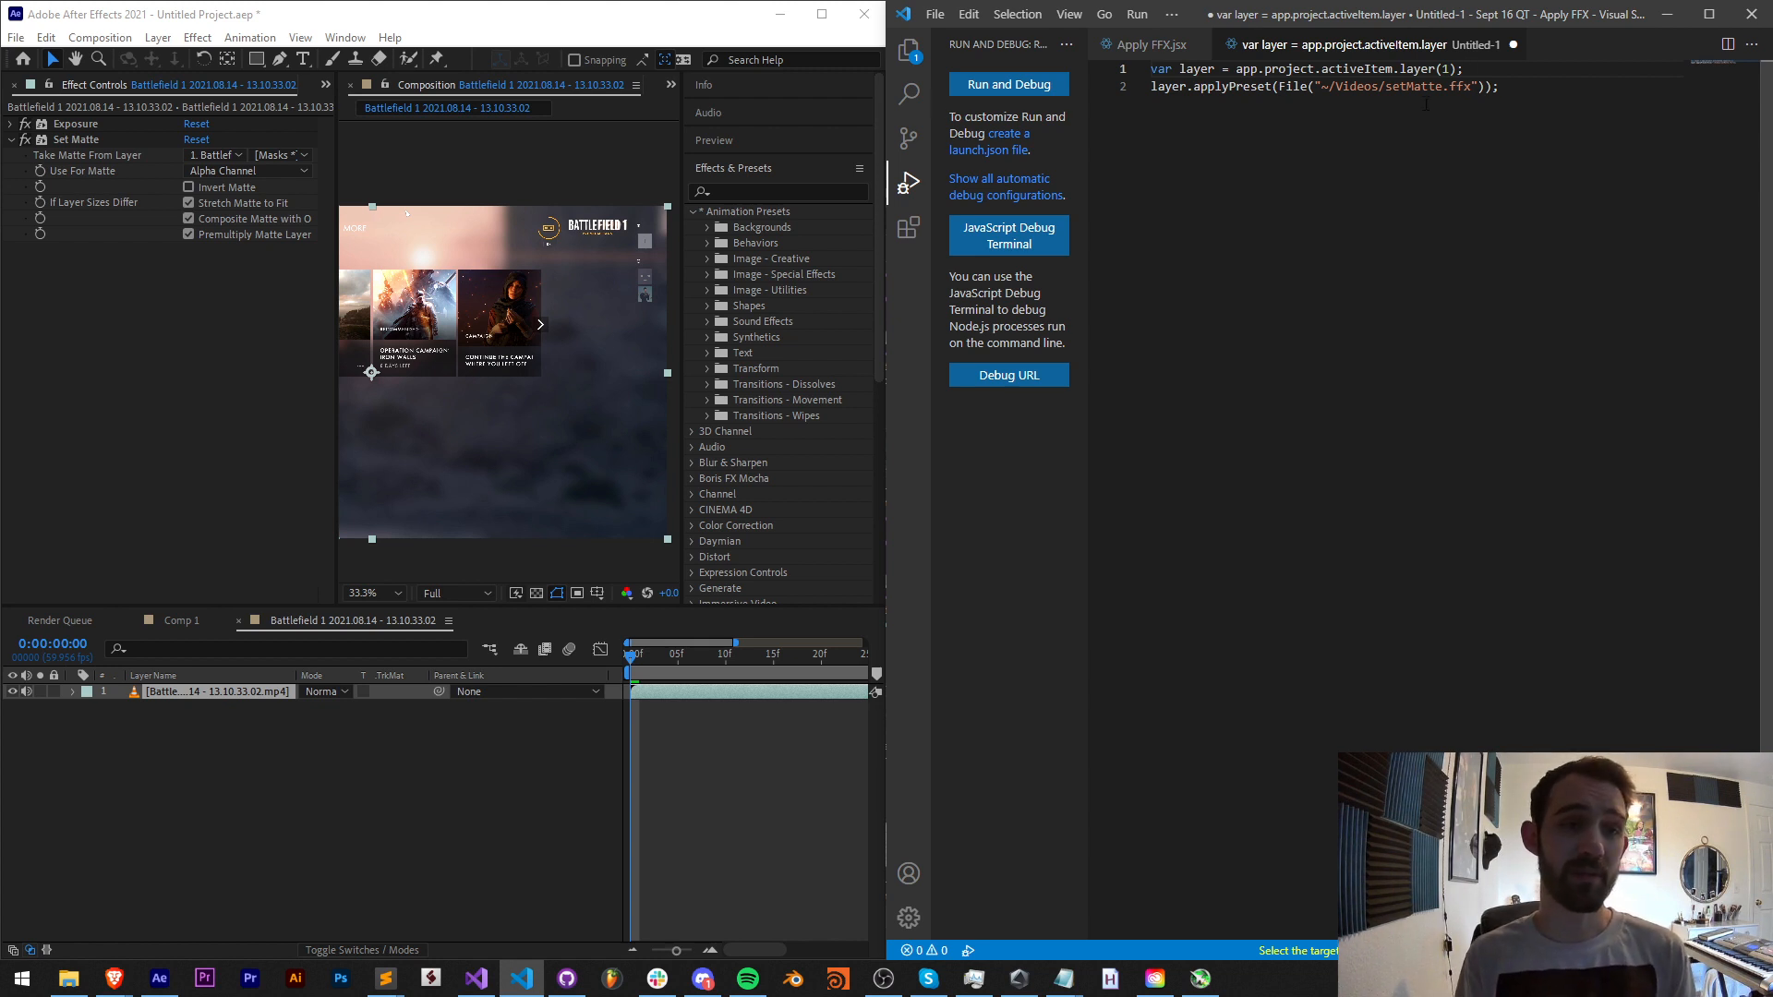
left_click(189, 234)
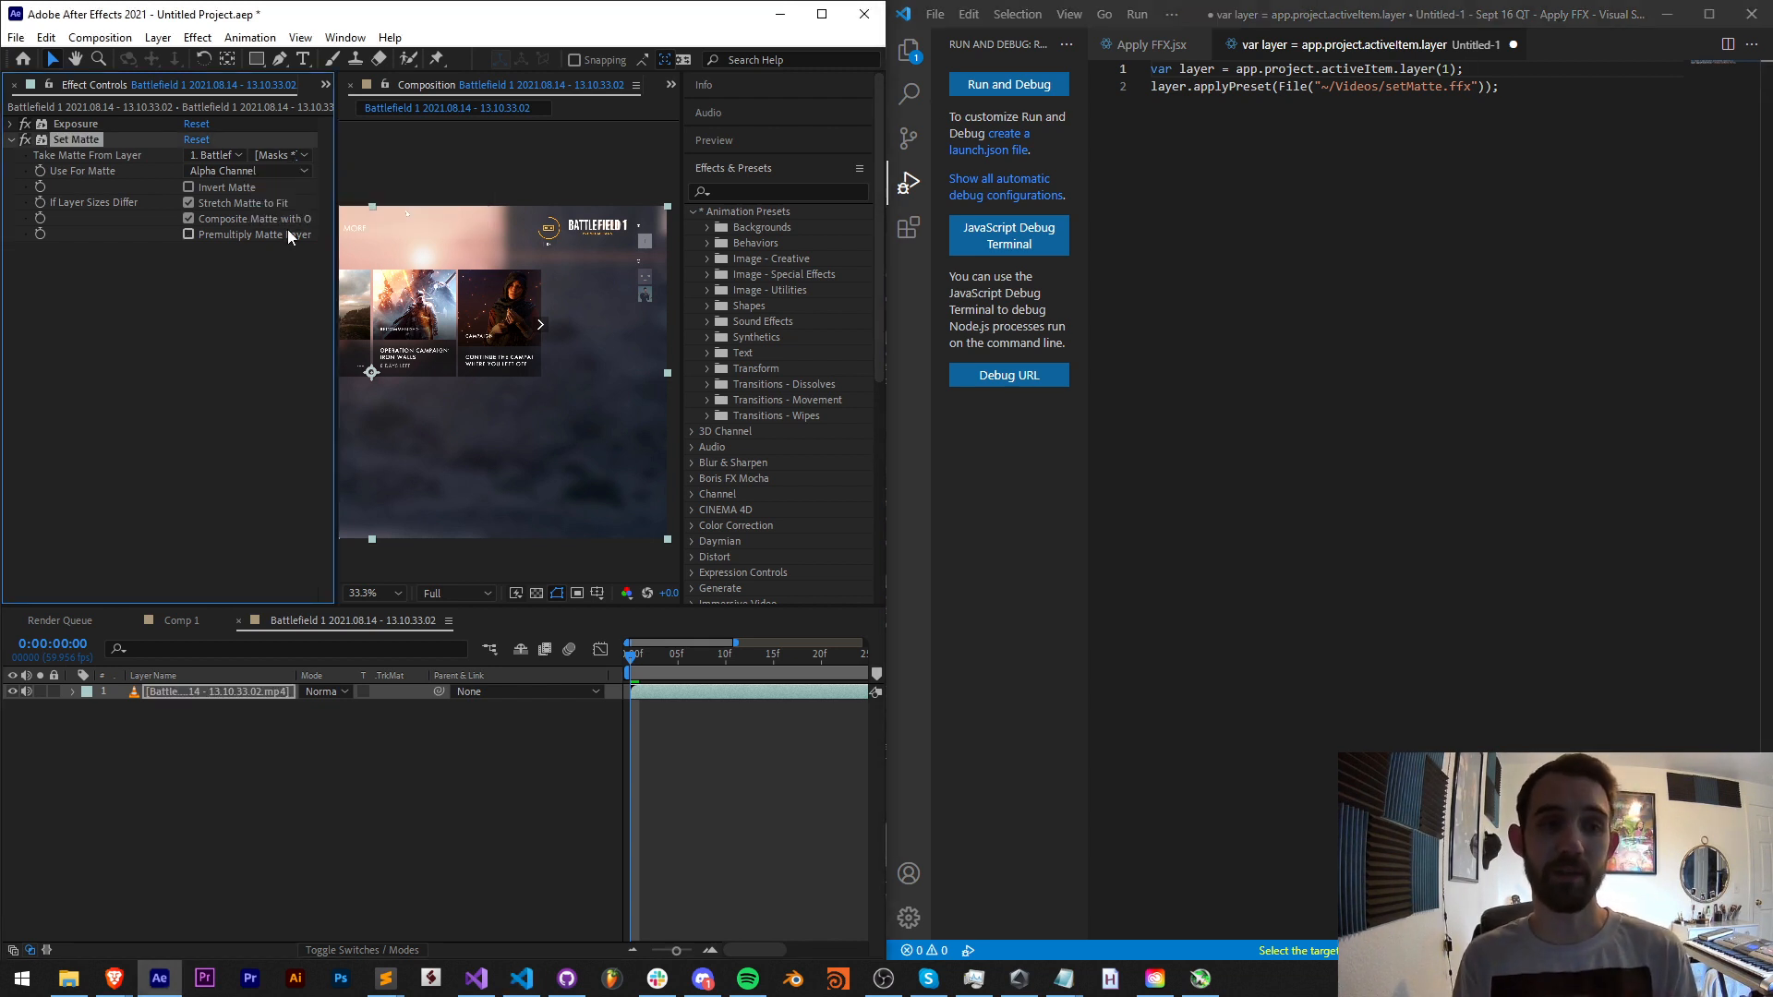
left_click(189, 235)
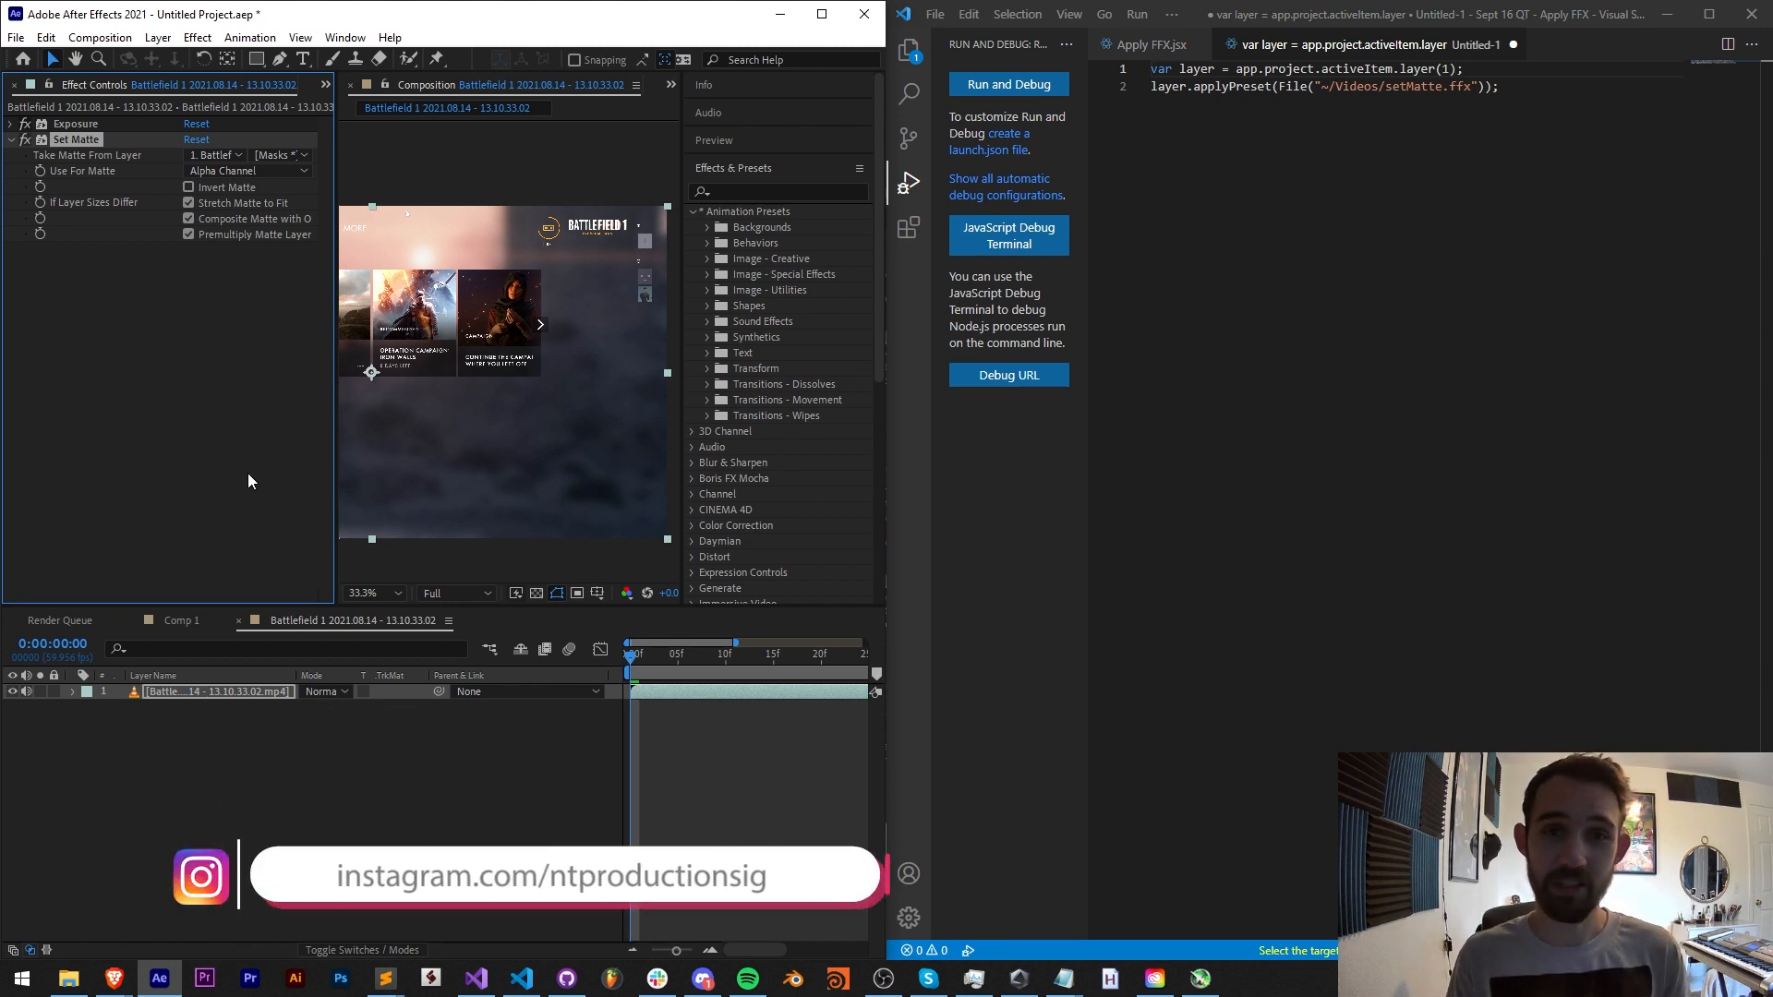
Leave VS Code and switch toward the Discord scripting channel.
left_click(702, 979)
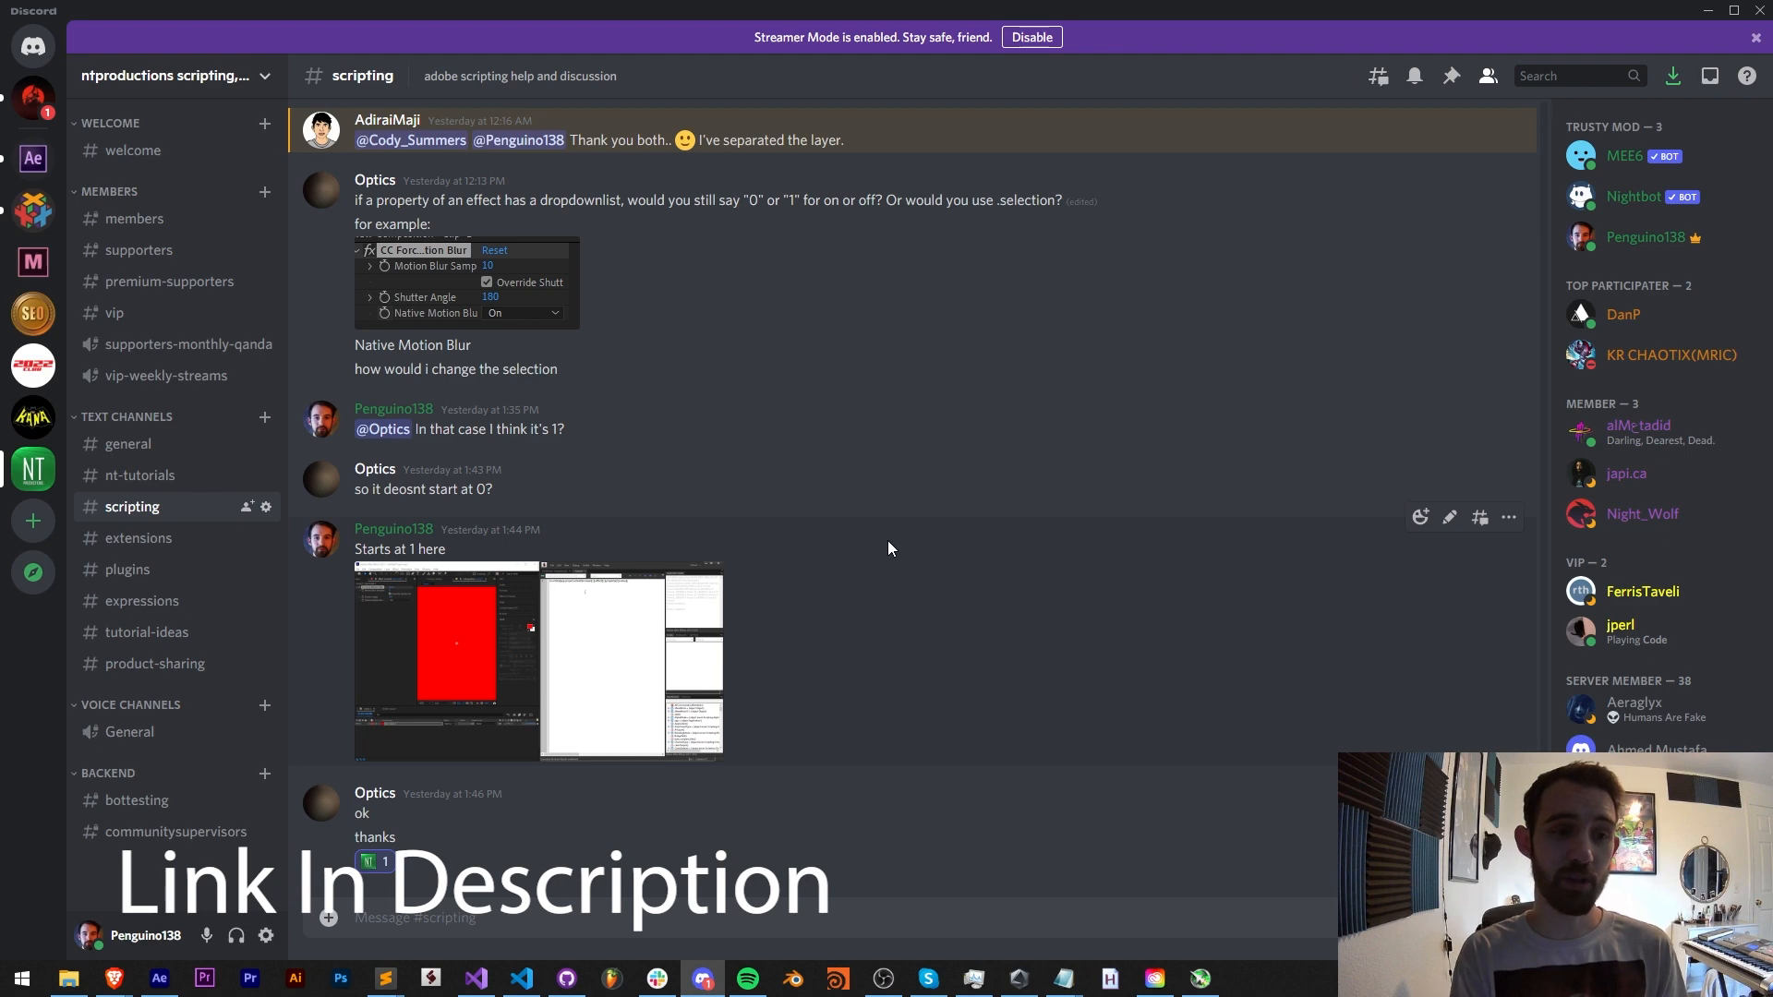
mouse_move(1049, 442)
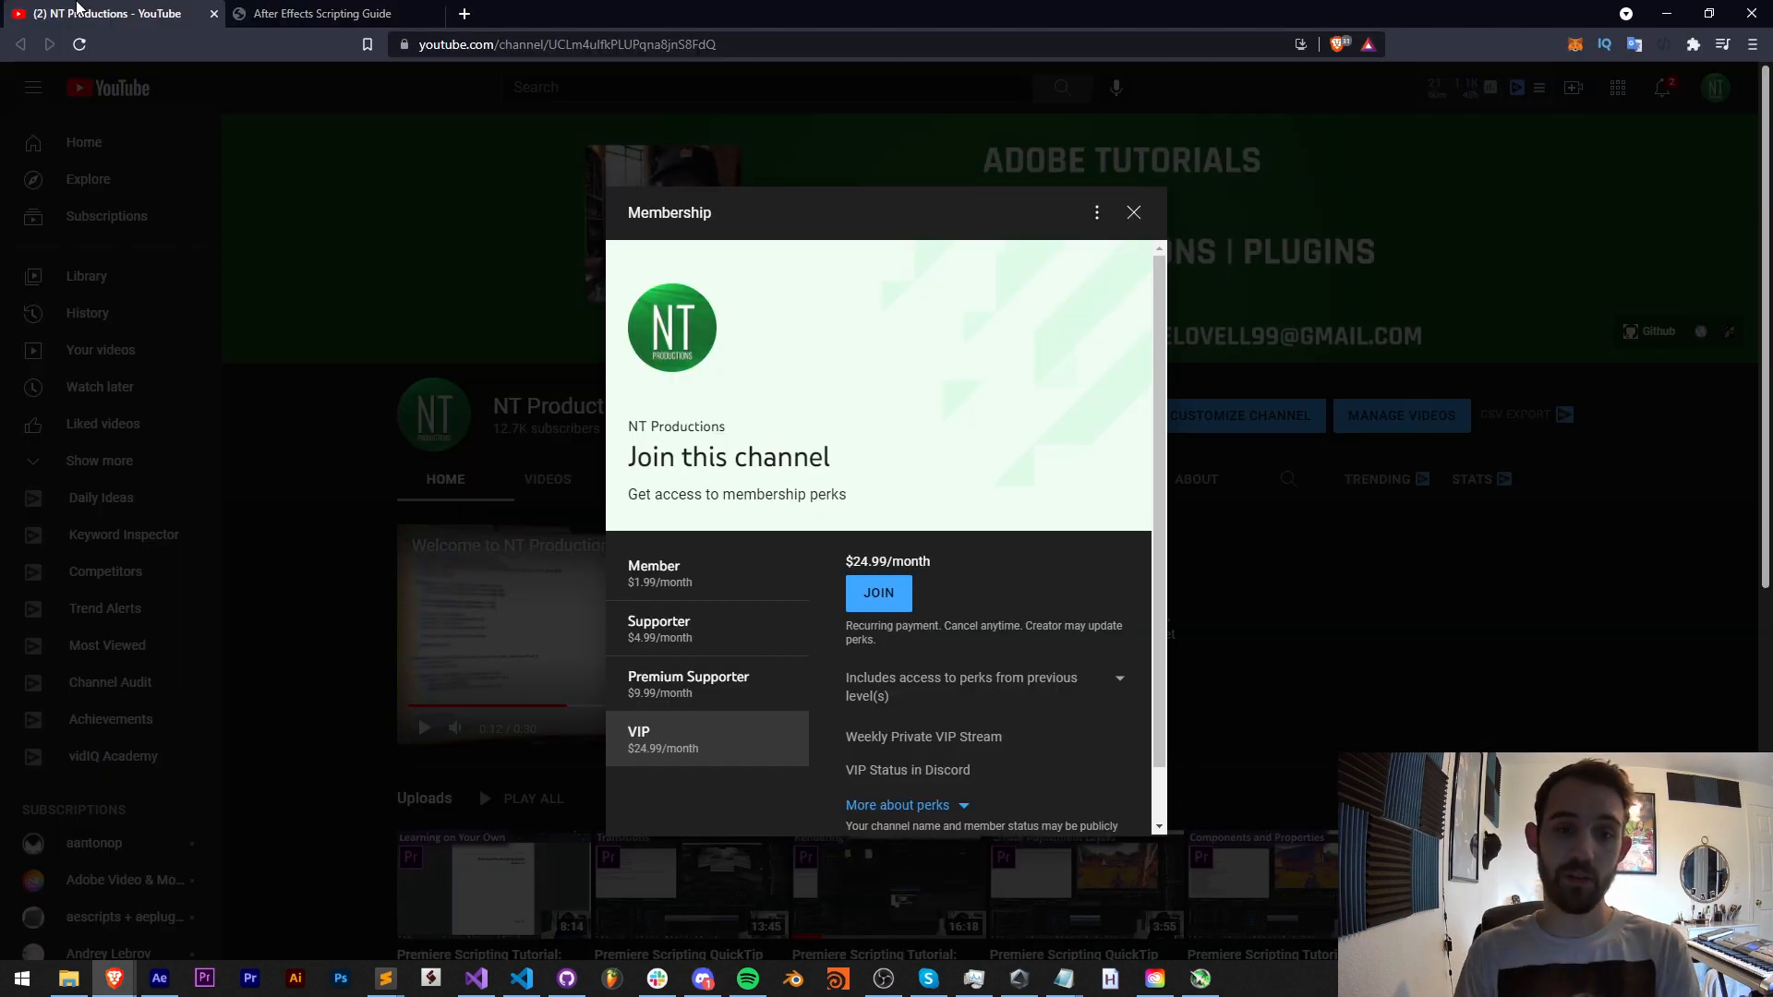
View the Member tier, then the Supporter tier's $4.99 perks.
left_click(702, 572)
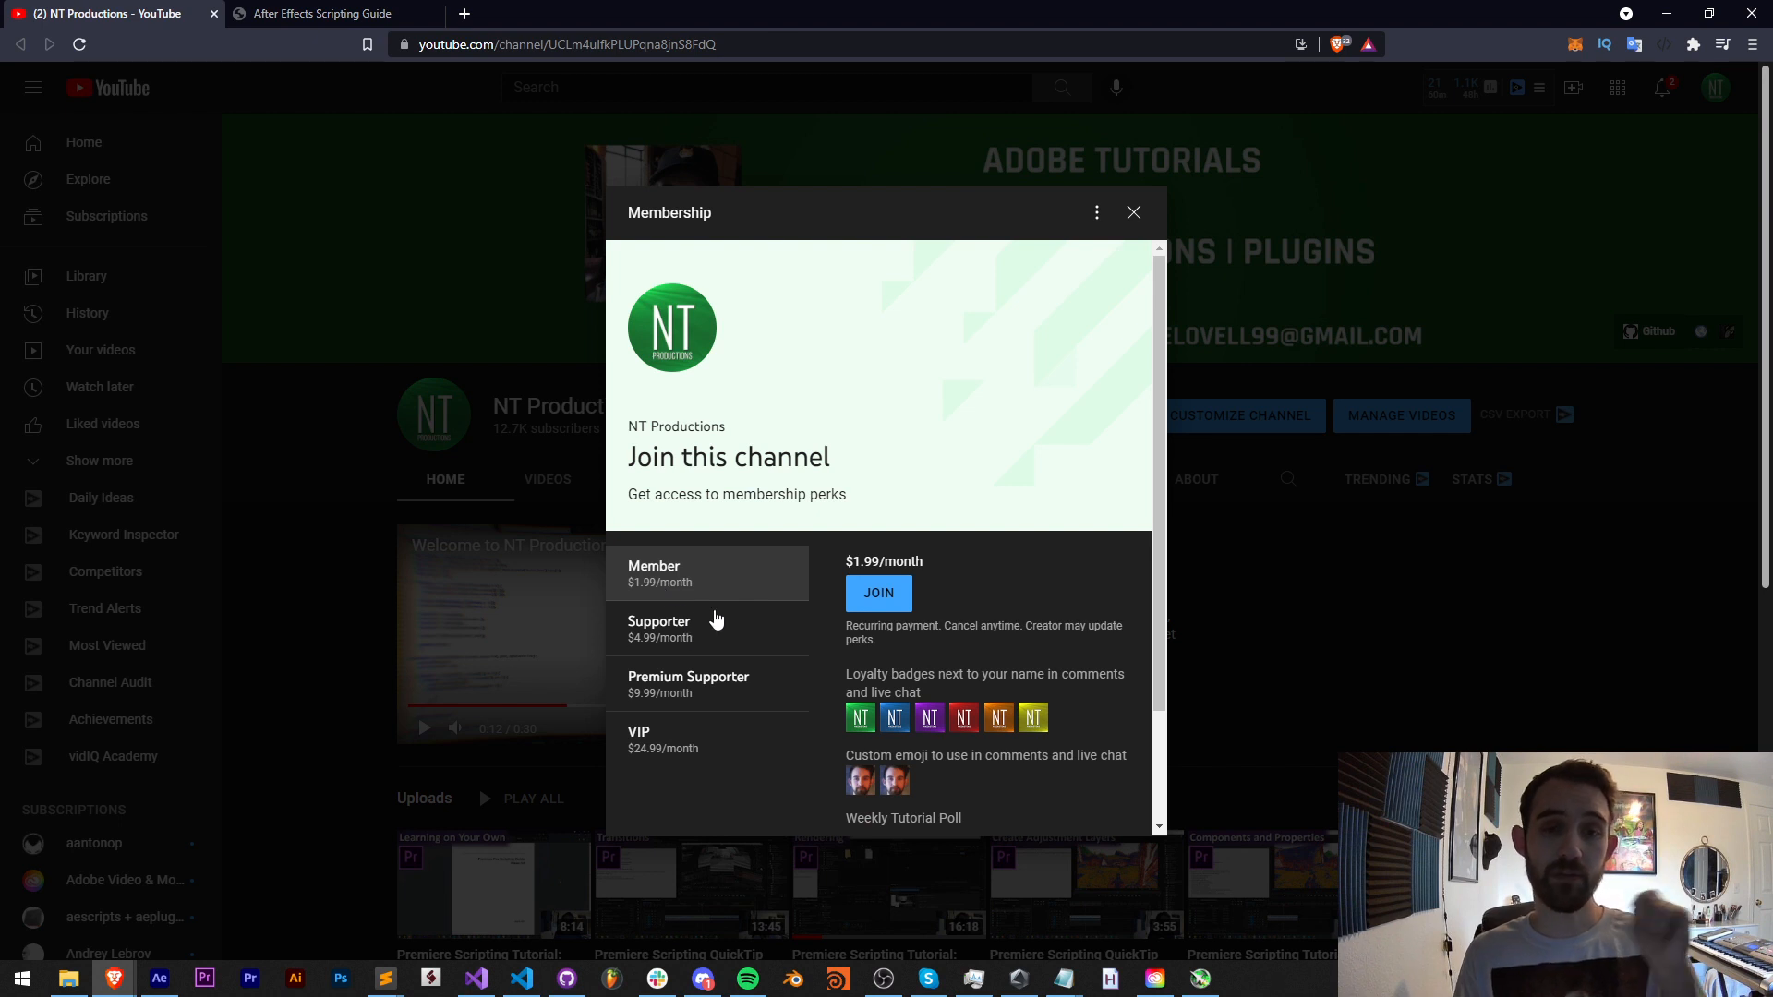
left_click(659, 628)
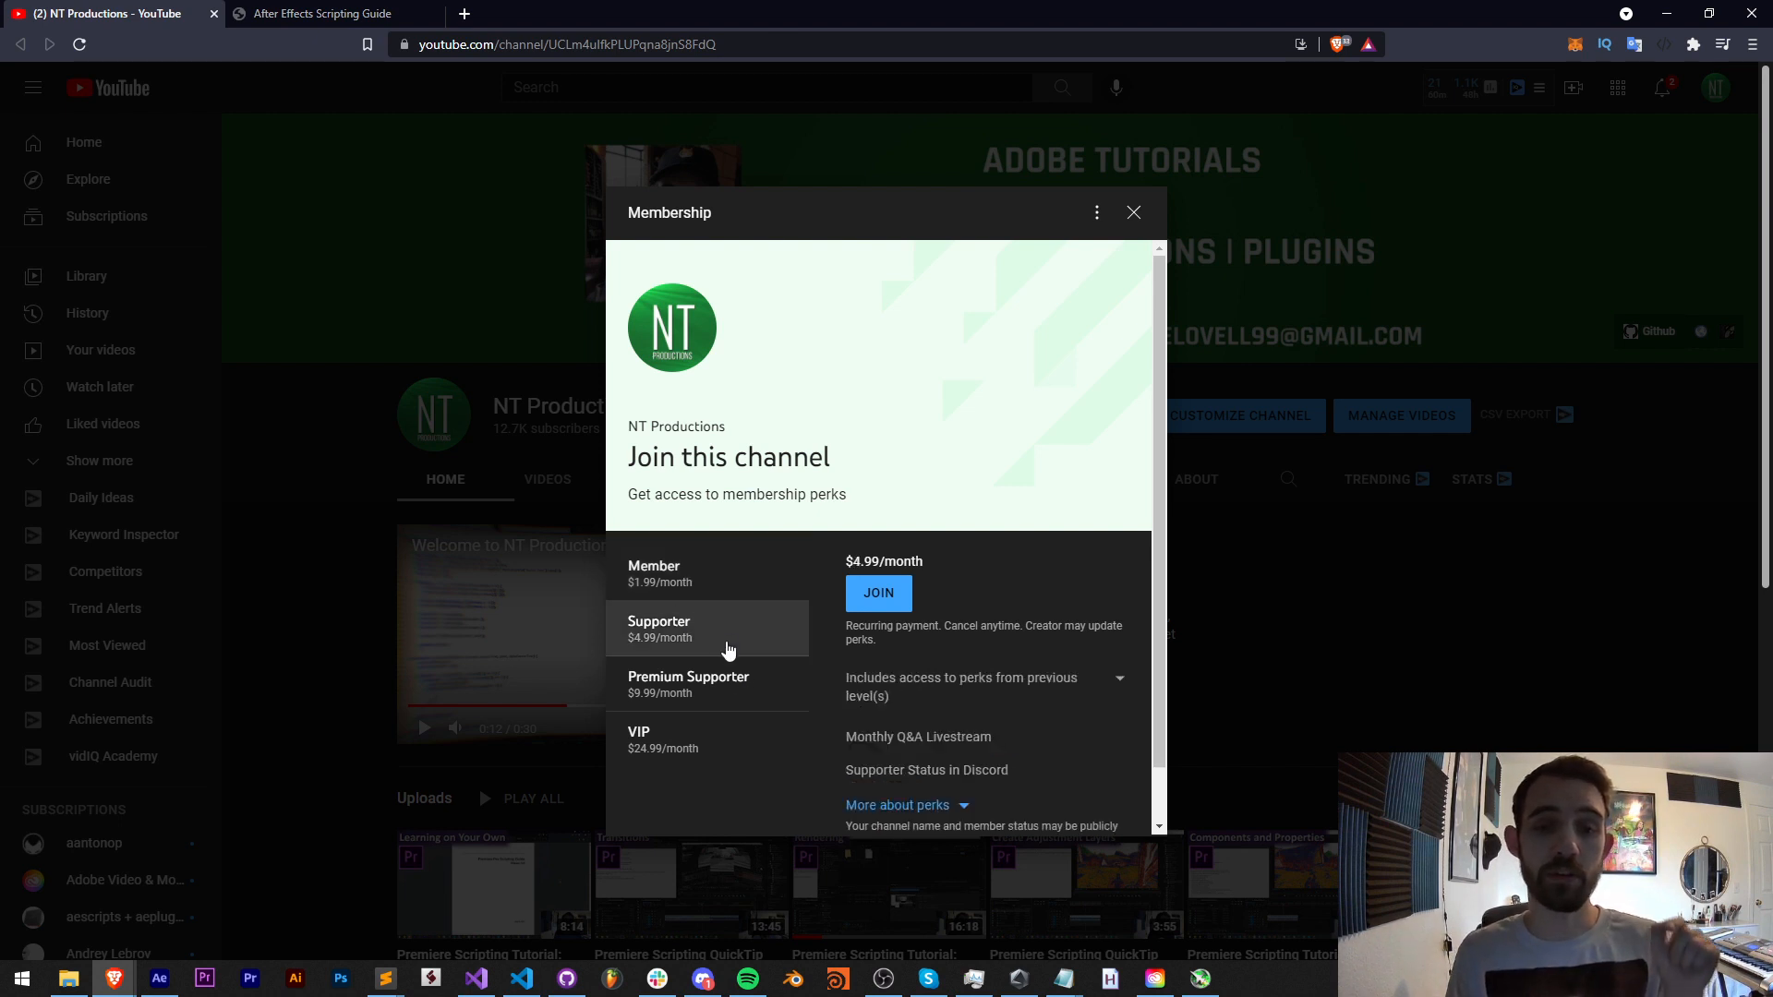